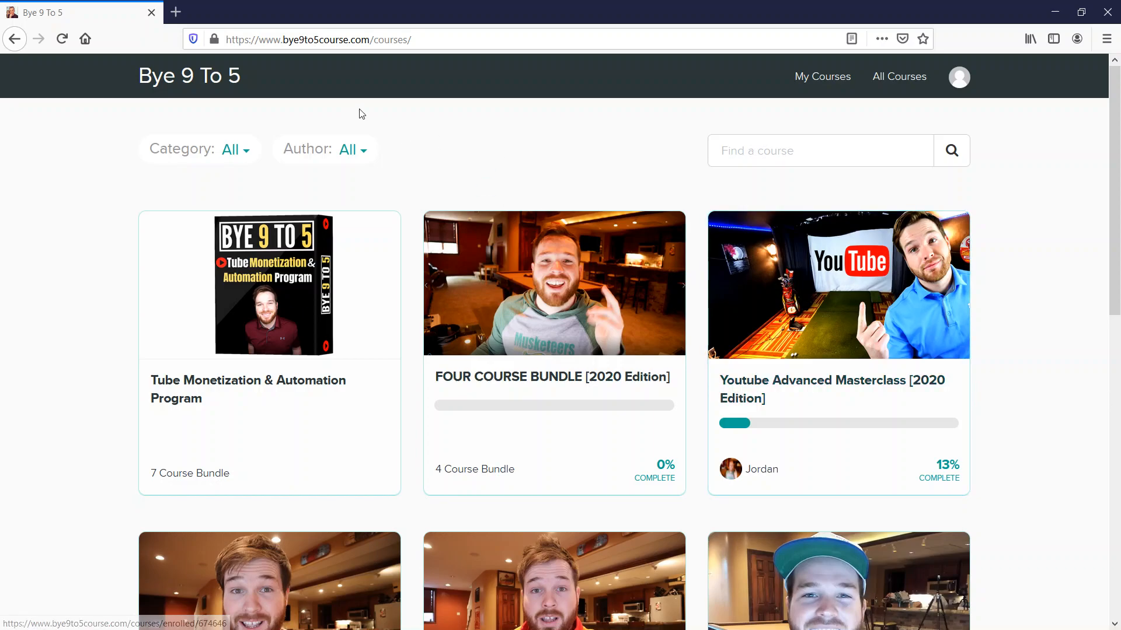
{"action": "mouse_move", "coordinate": [994, 300]}
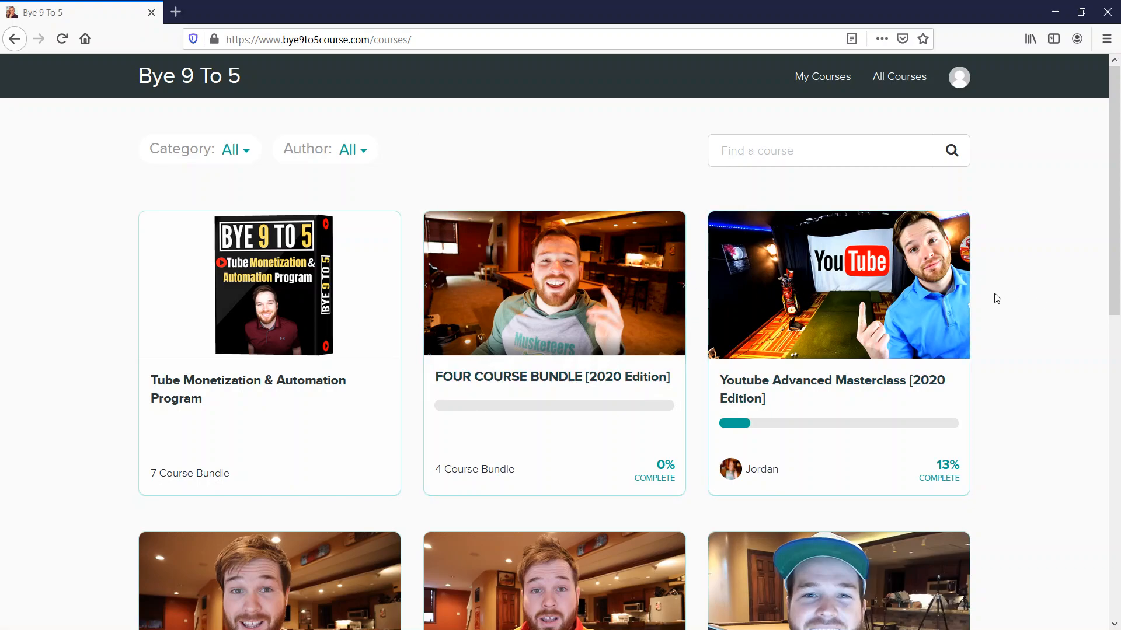
{"action": "mouse_move", "coordinate": [1011, 309]}
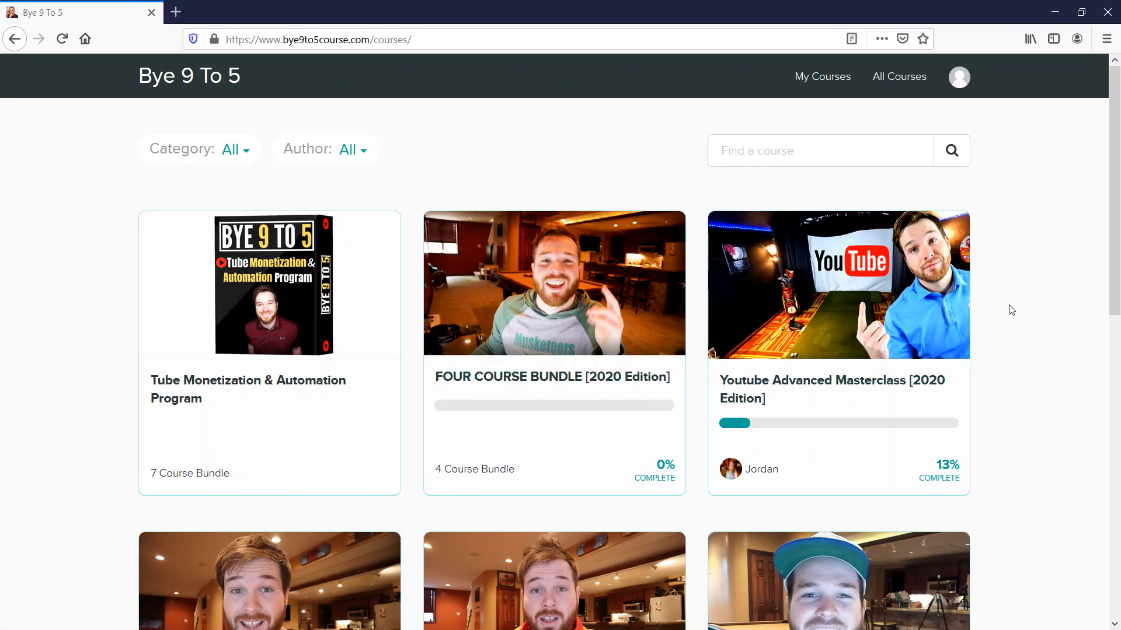
{"action": "mouse_move", "coordinate": [1063, 318]}
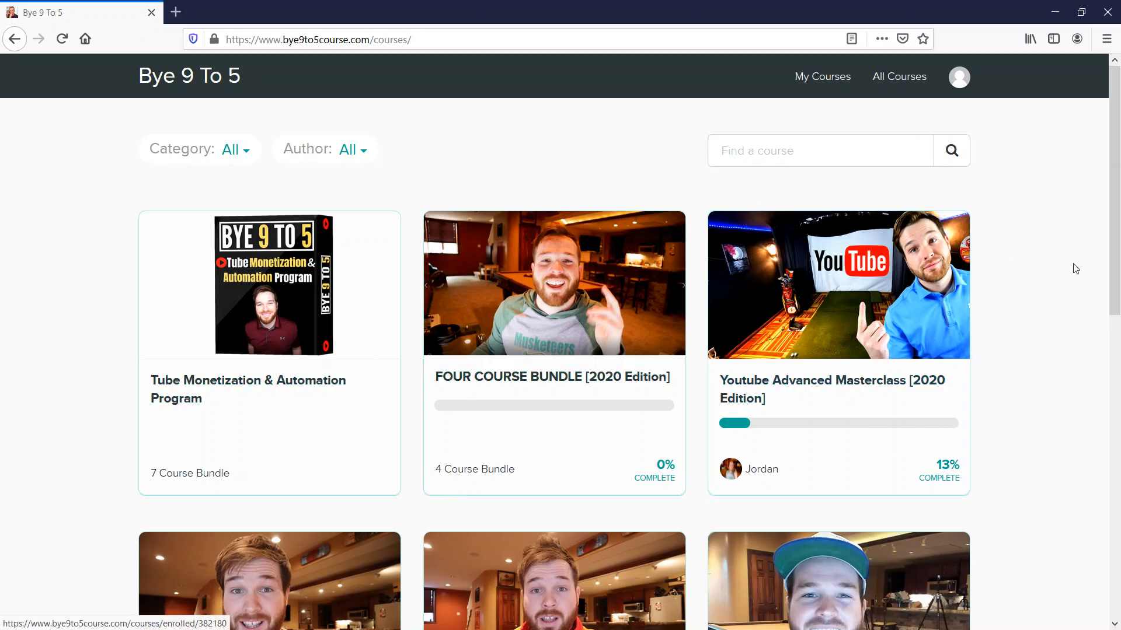
Step: Scroll through the Make Money On Youtube Without Making Videos curriculum, shown at 83% complete
{"action": "scroll", "scroll_direction": "down", "scroll_amount": 3}
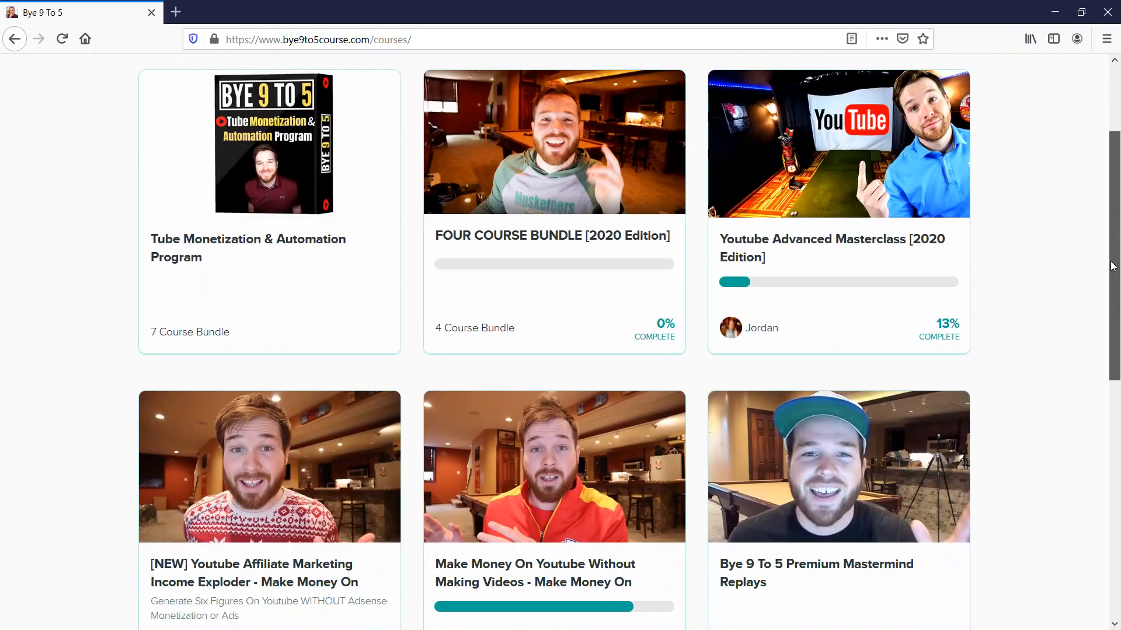
{"action": "scroll", "scroll_direction": "down", "scroll_amount": 3}
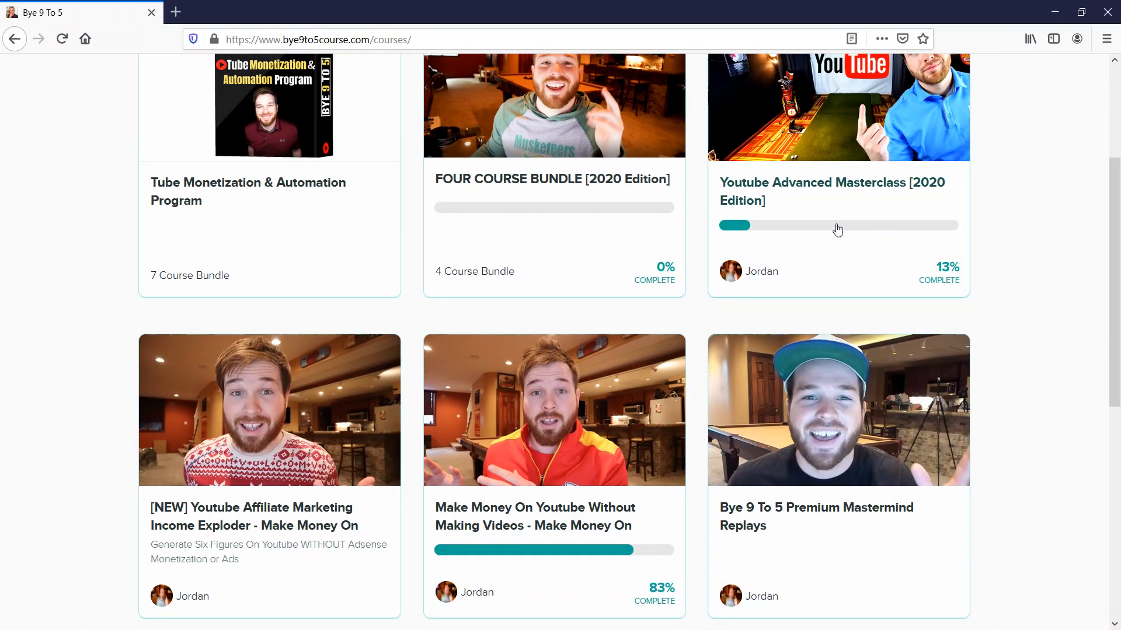
{"action": "mouse_move", "coordinate": [616, 494]}
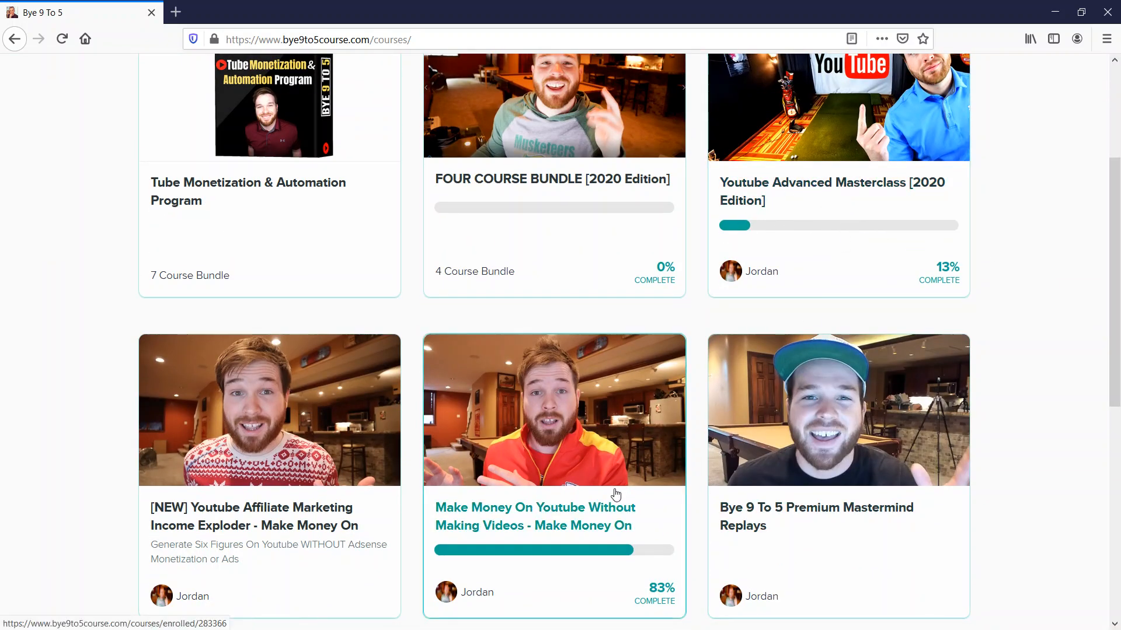
{"action": "scroll", "scroll_direction": "down", "scroll_amount": 3}
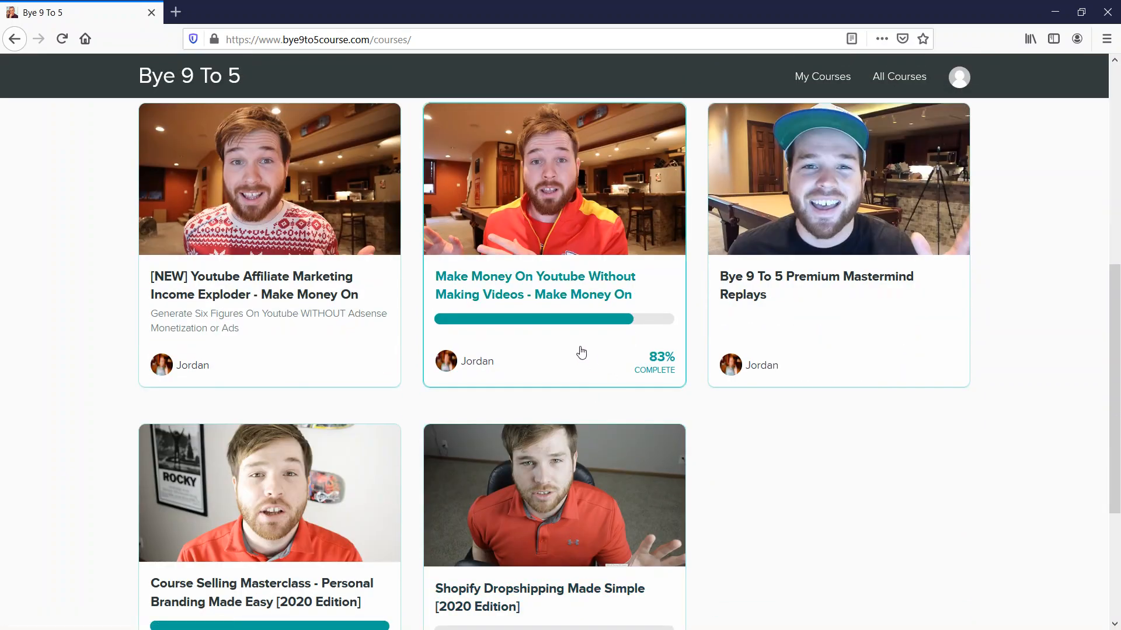
{"action": "scroll", "scroll_direction": "down", "scroll_amount": 3}
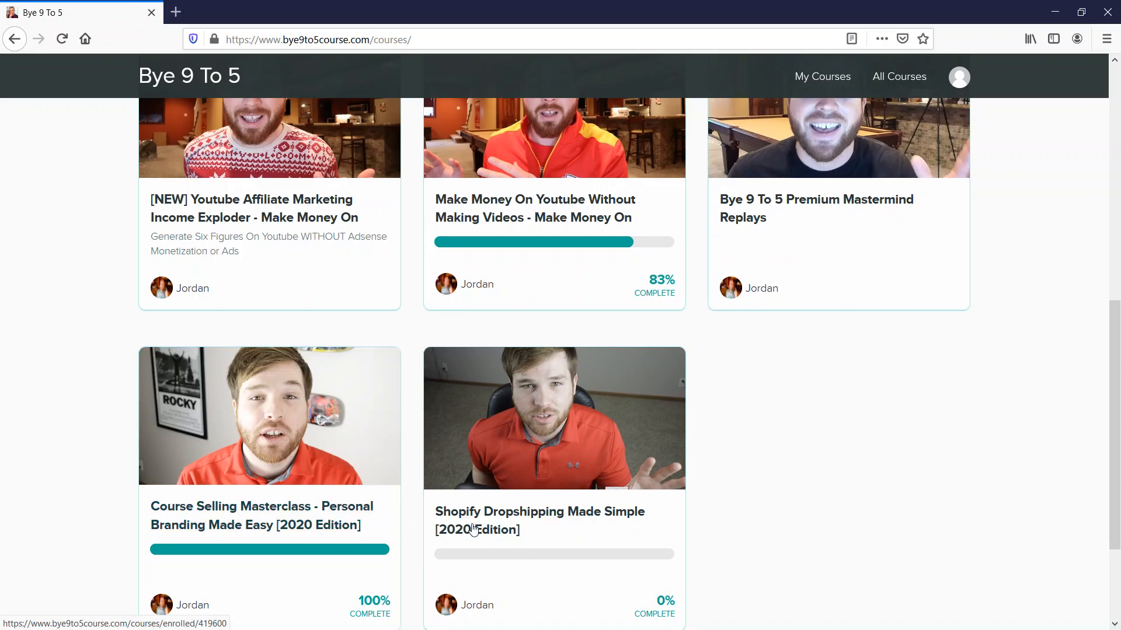
{"action": "mouse_move", "coordinate": [641, 523]}
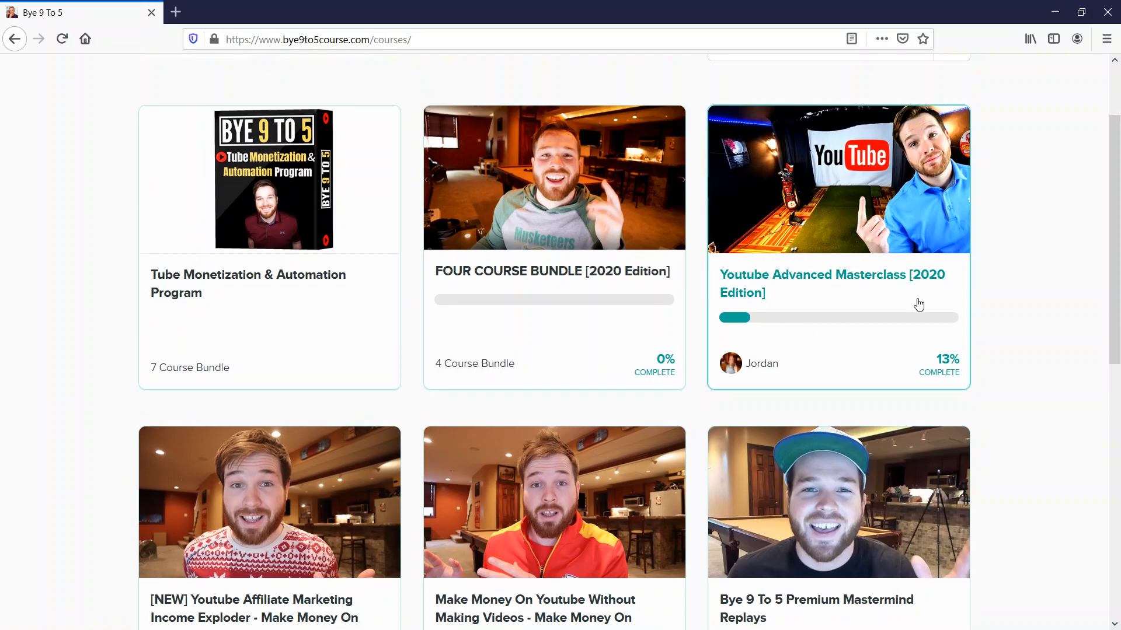
{"action": "scroll", "scroll_direction": "down", "scroll_amount": 3}
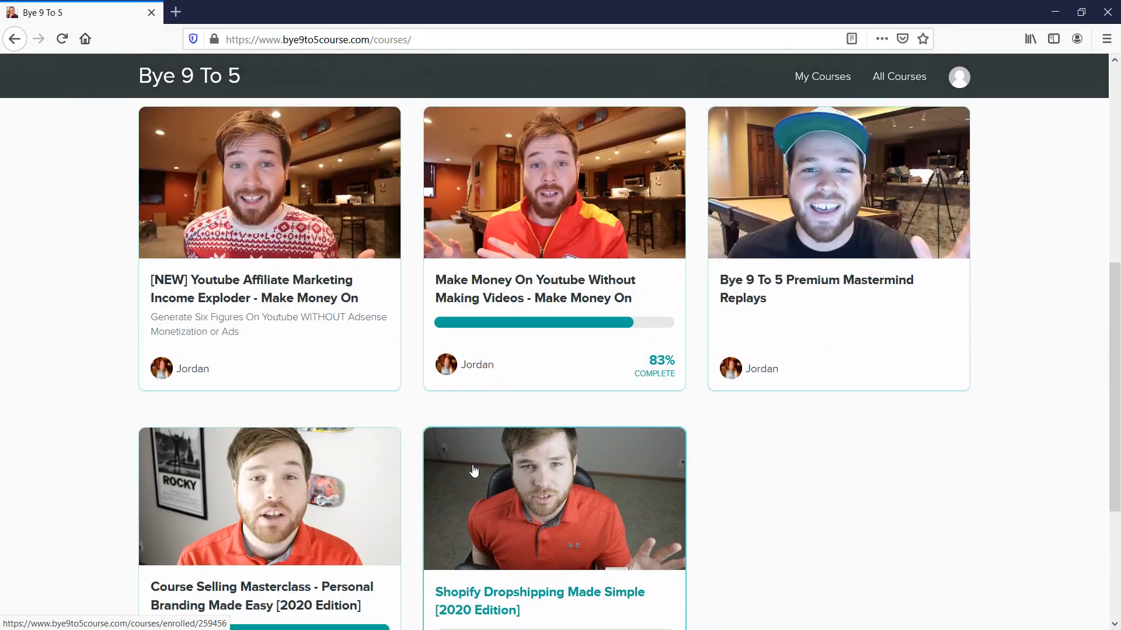
{"action": "scroll", "scroll_direction": "down", "scroll_amount": 3}
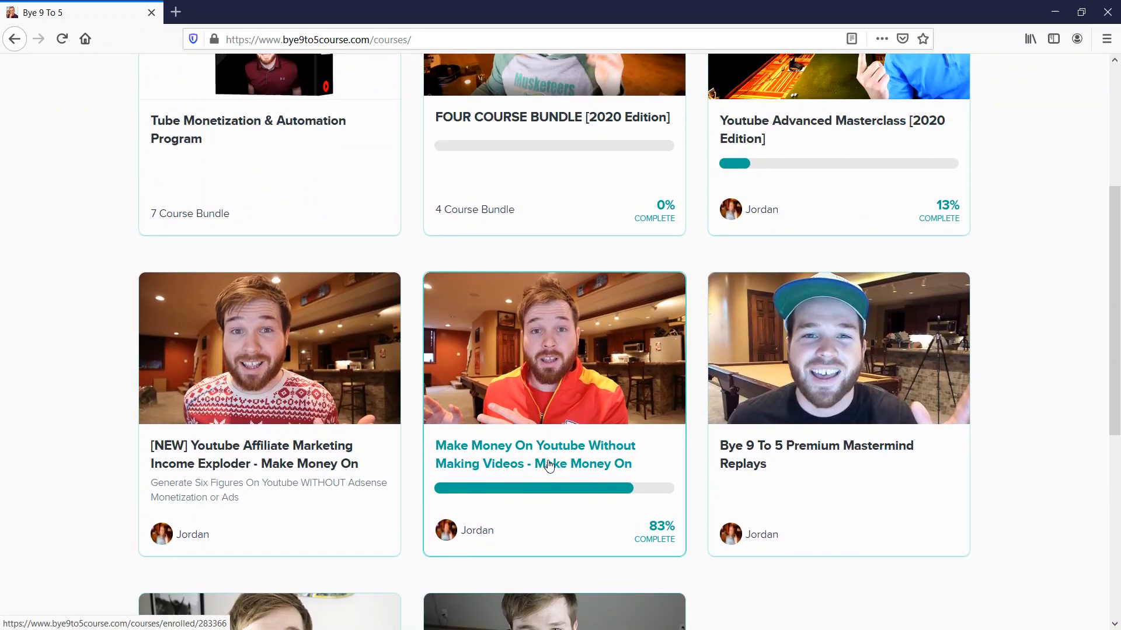
{"action": "mouse_move", "coordinate": [547, 463]}
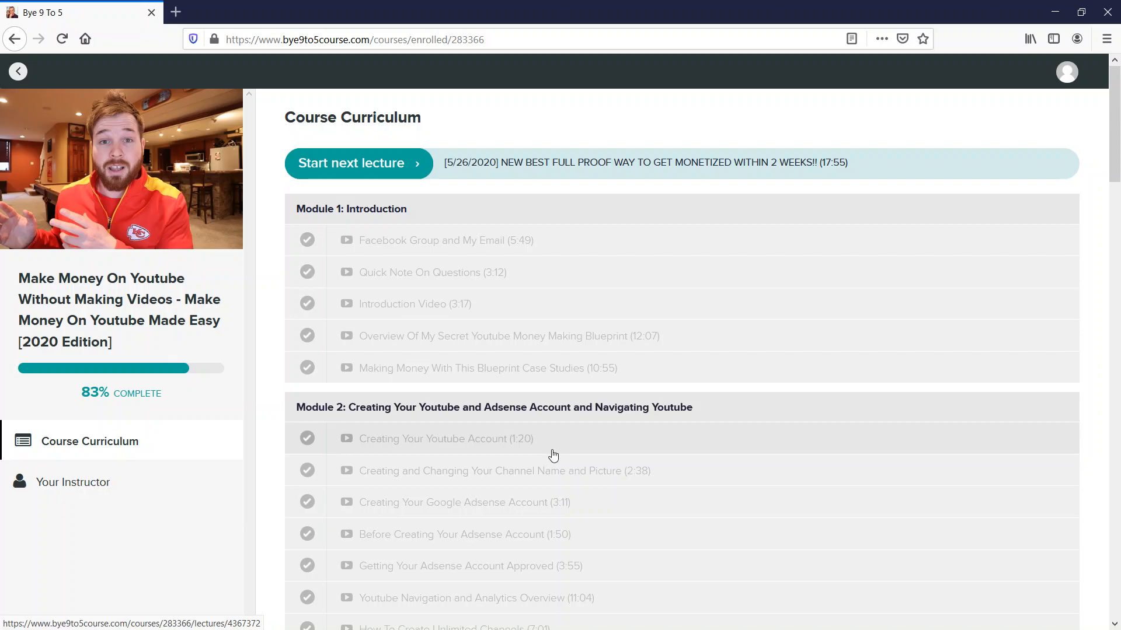
{"action": "mouse_move", "coordinate": [559, 441]}
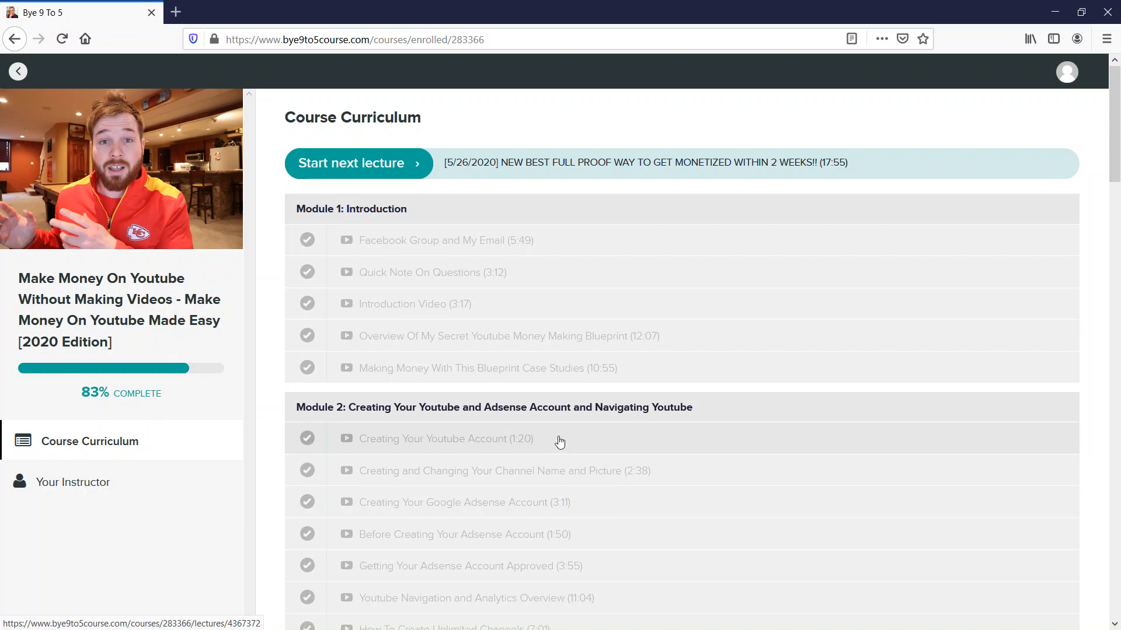
{"action": "mouse_move", "coordinate": [745, 283]}
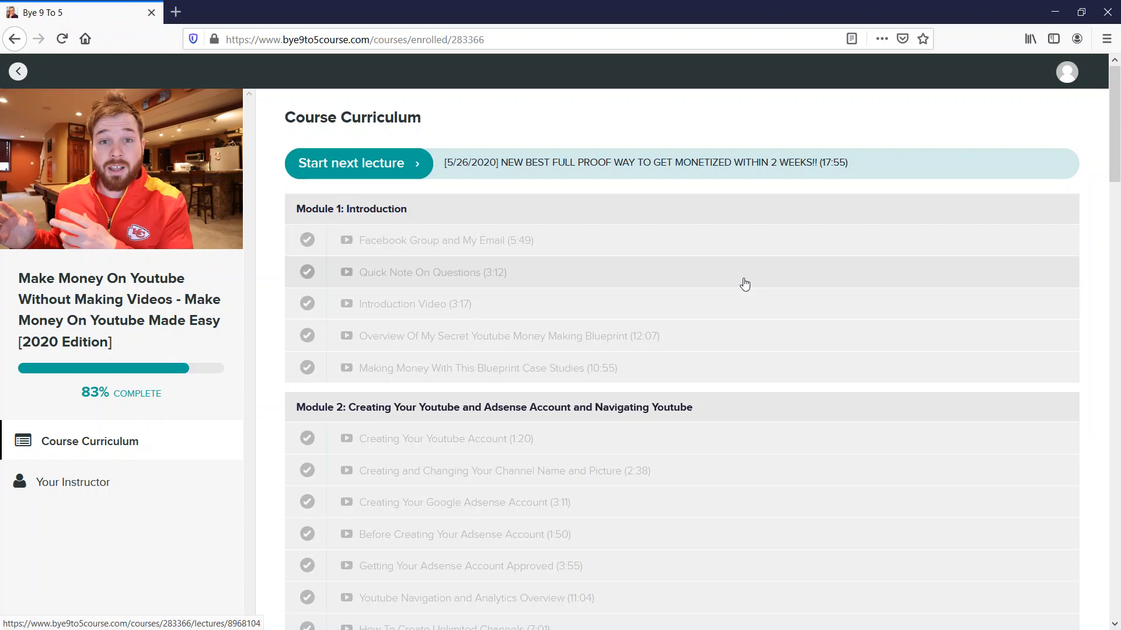
{"action": "mouse_move", "coordinate": [594, 318]}
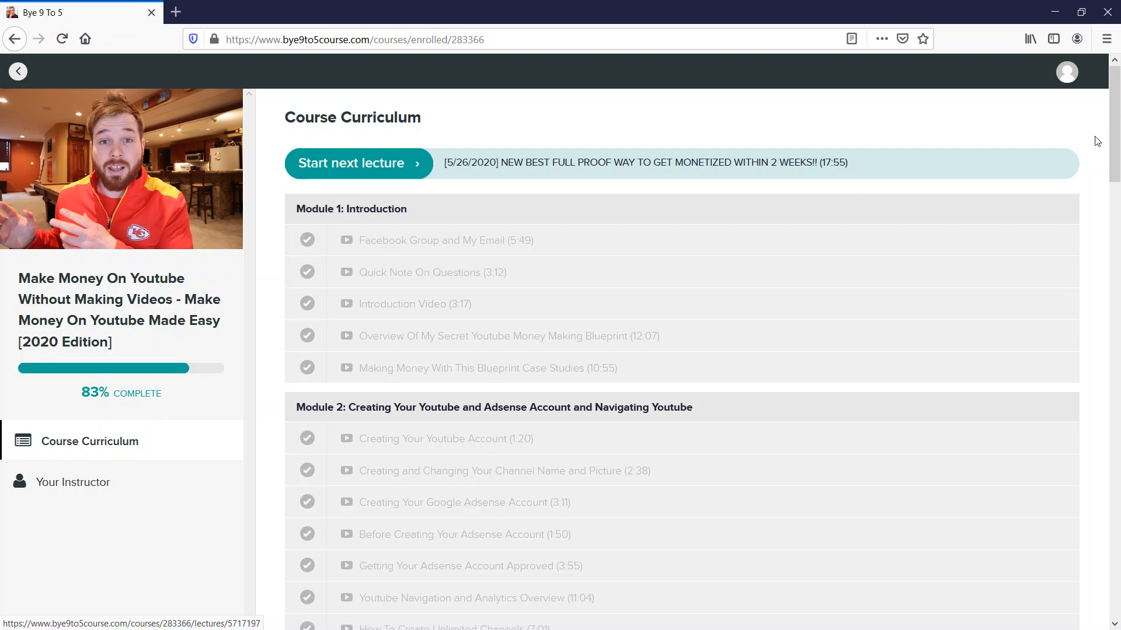
{"action": "scroll", "scroll_direction": "down", "scroll_amount": 3}
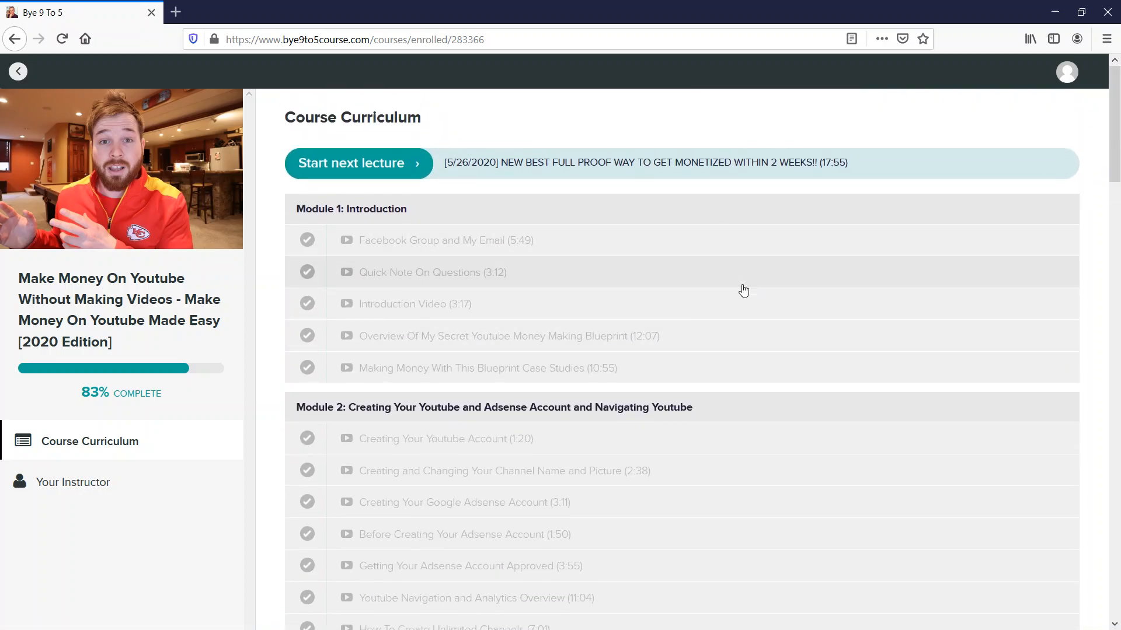
{"action": "mouse_move", "coordinate": [701, 337]}
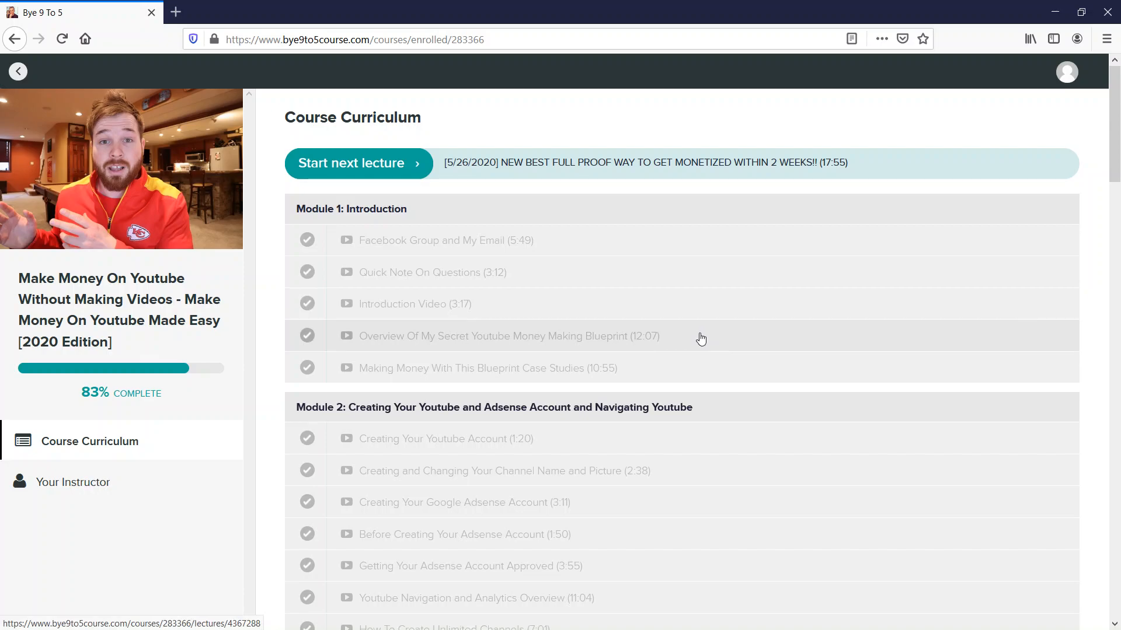
{"action": "scroll", "scroll_direction": "down", "scroll_amount": 3}
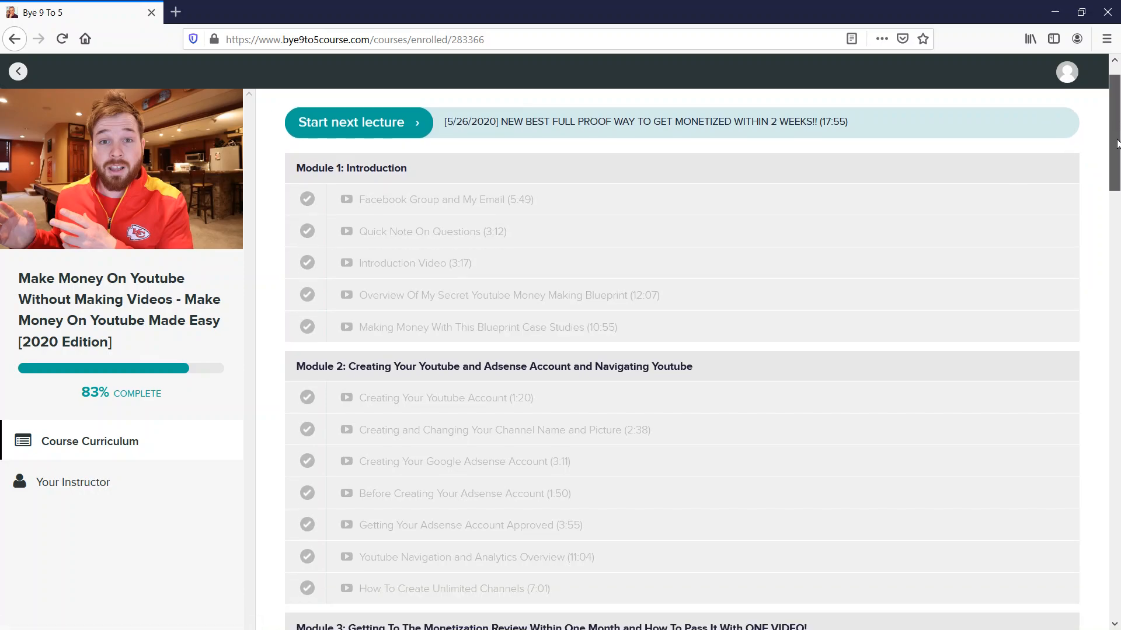
{"action": "scroll", "scroll_direction": "down", "scroll_amount": 3}
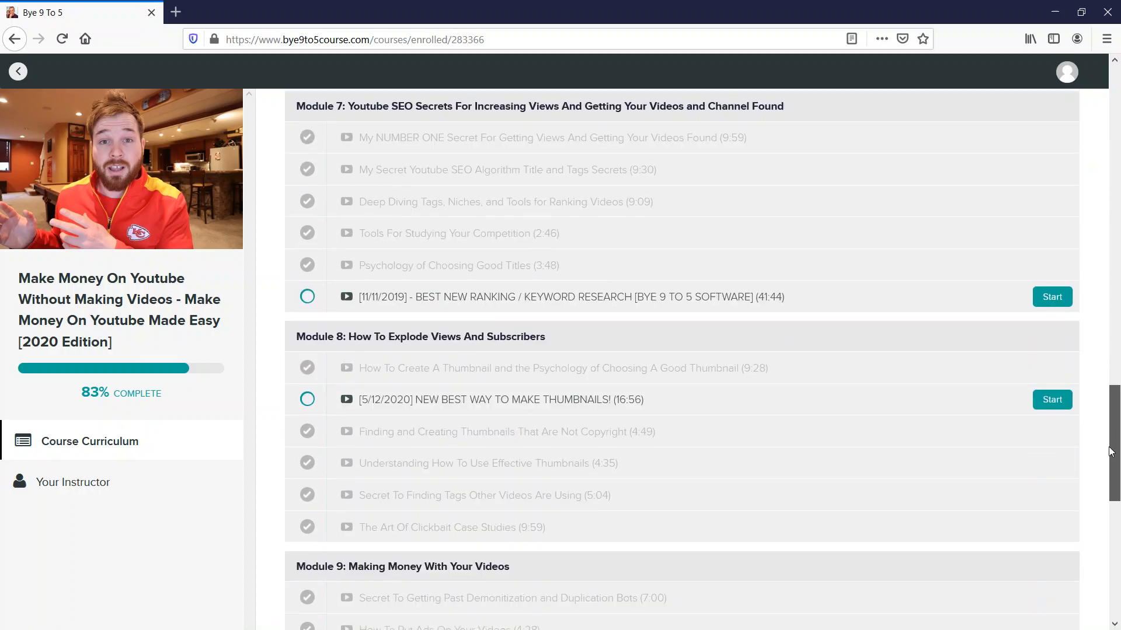
{"action": "scroll", "scroll_direction": "down", "scroll_amount": 3}
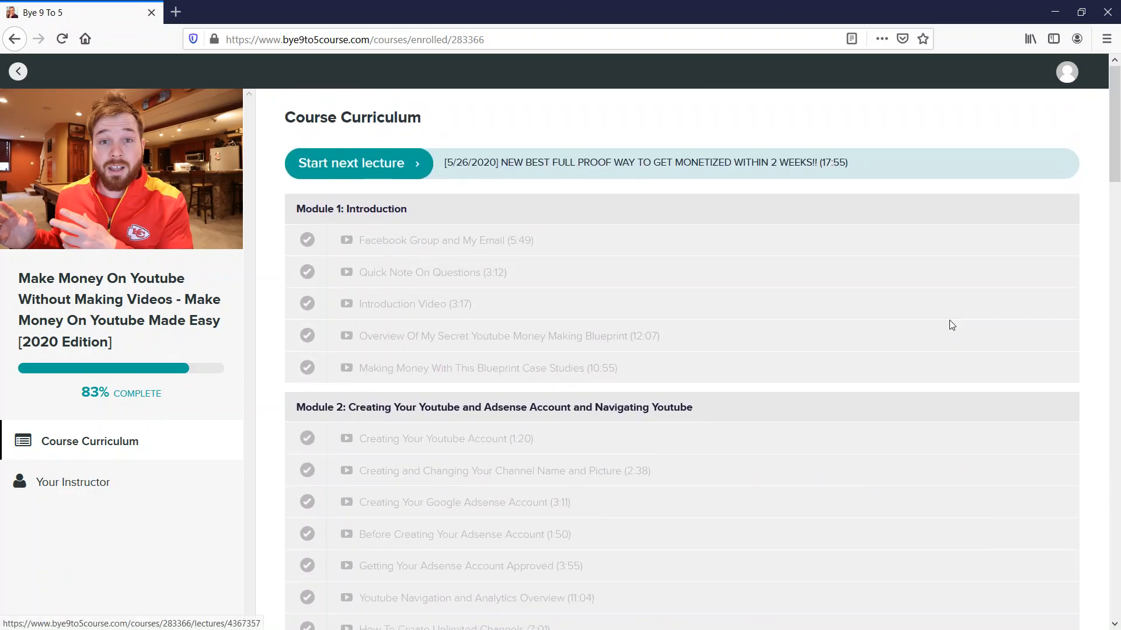
{"action": "scroll", "scroll_direction": "down", "scroll_amount": 3}
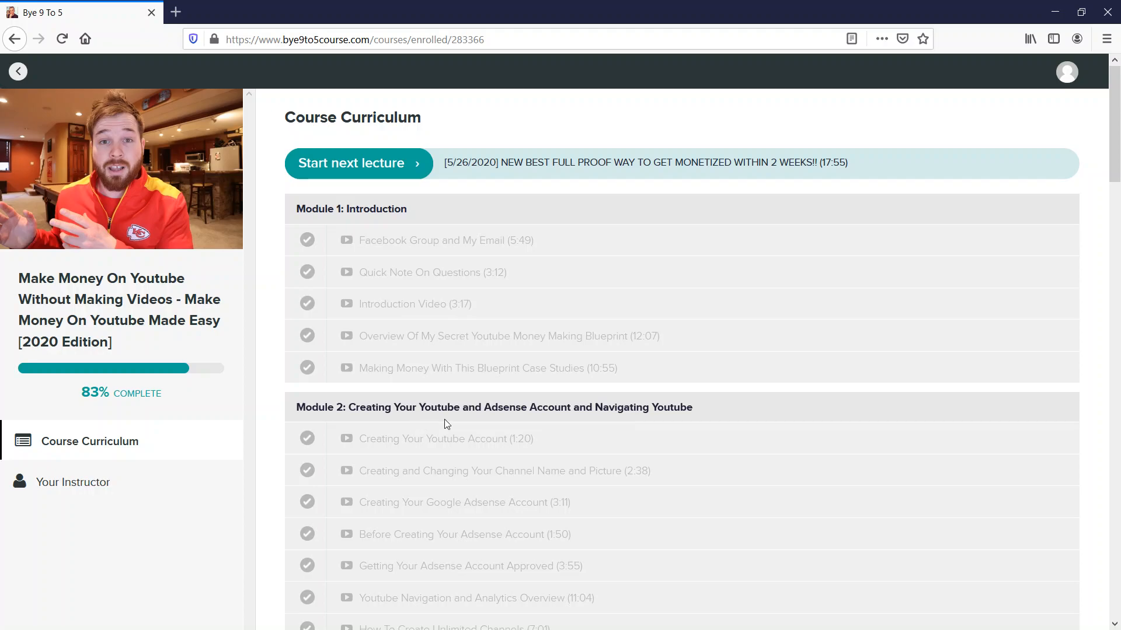
{"action": "scroll", "scroll_direction": "down", "scroll_amount": 3}
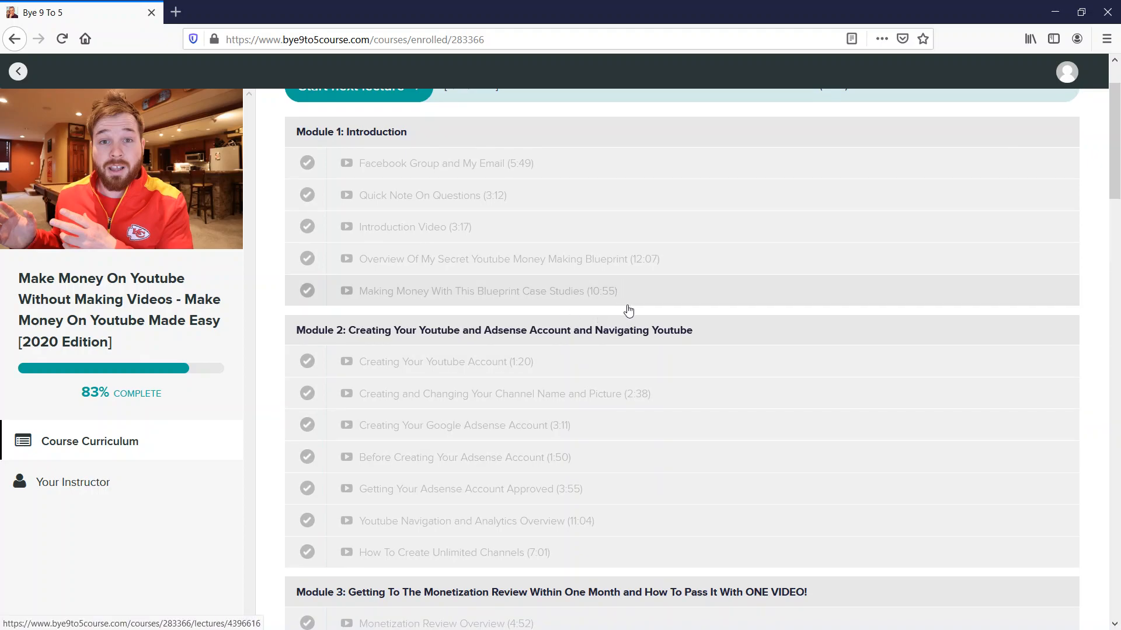
{"action": "scroll", "scroll_direction": "down", "scroll_amount": 3}
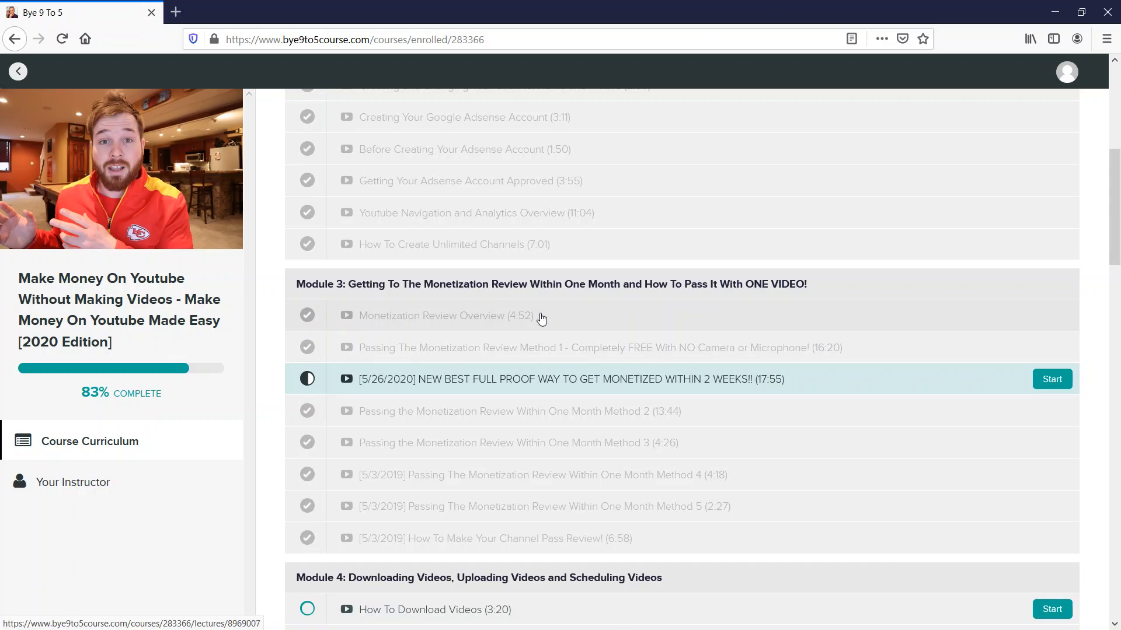
{"action": "mouse_move", "coordinate": [556, 322]}
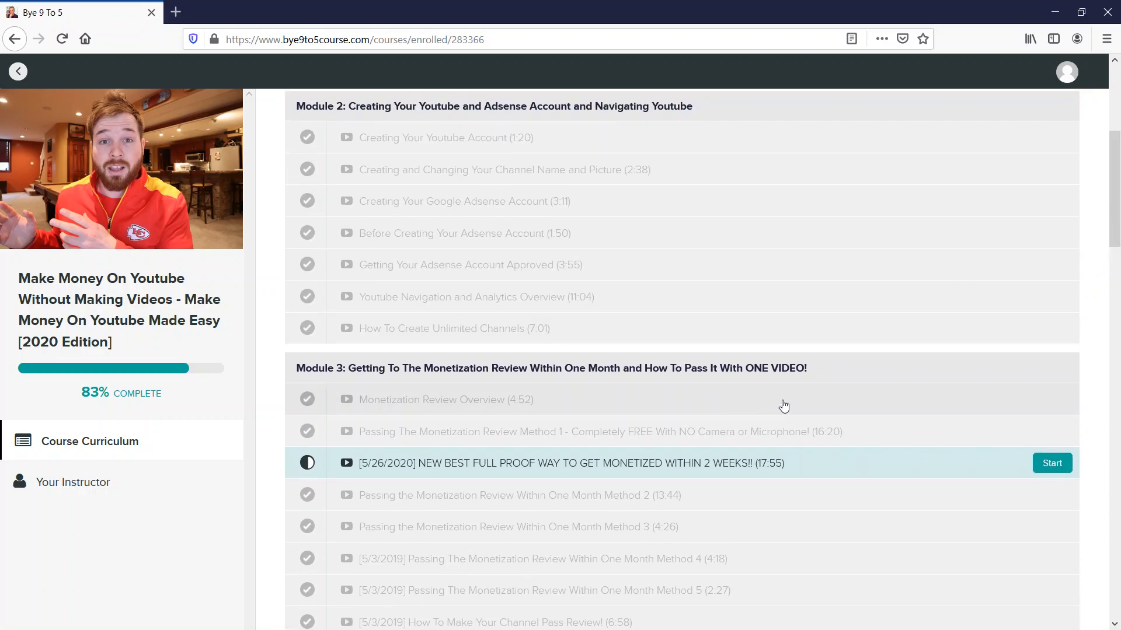
{"action": "mouse_move", "coordinate": [799, 355]}
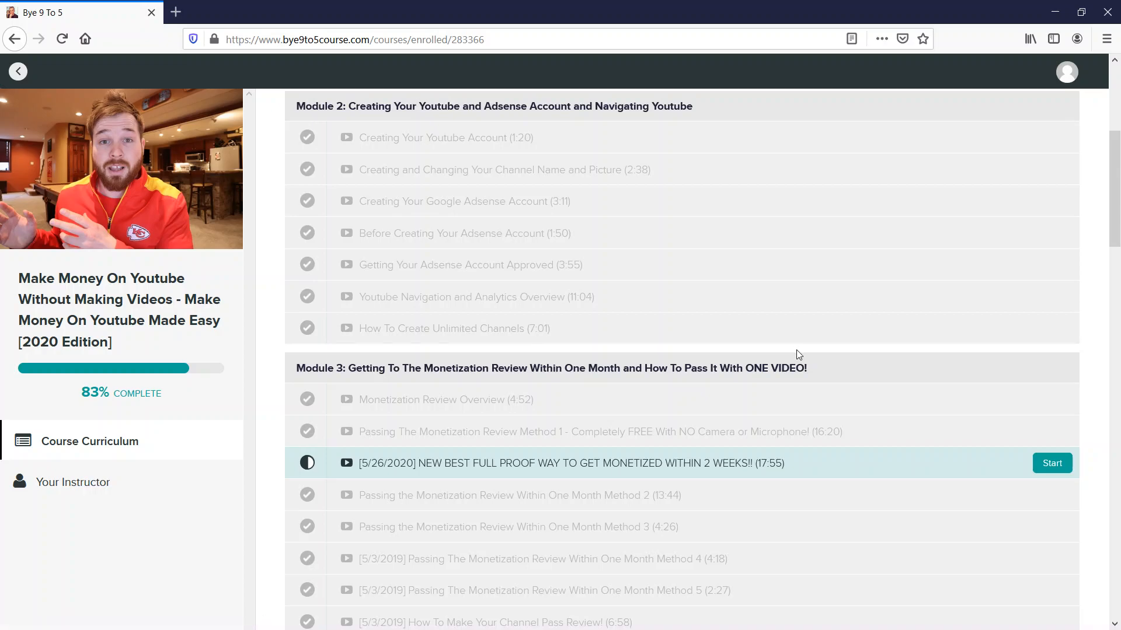
{"action": "scroll", "scroll_direction": "down", "scroll_amount": 3}
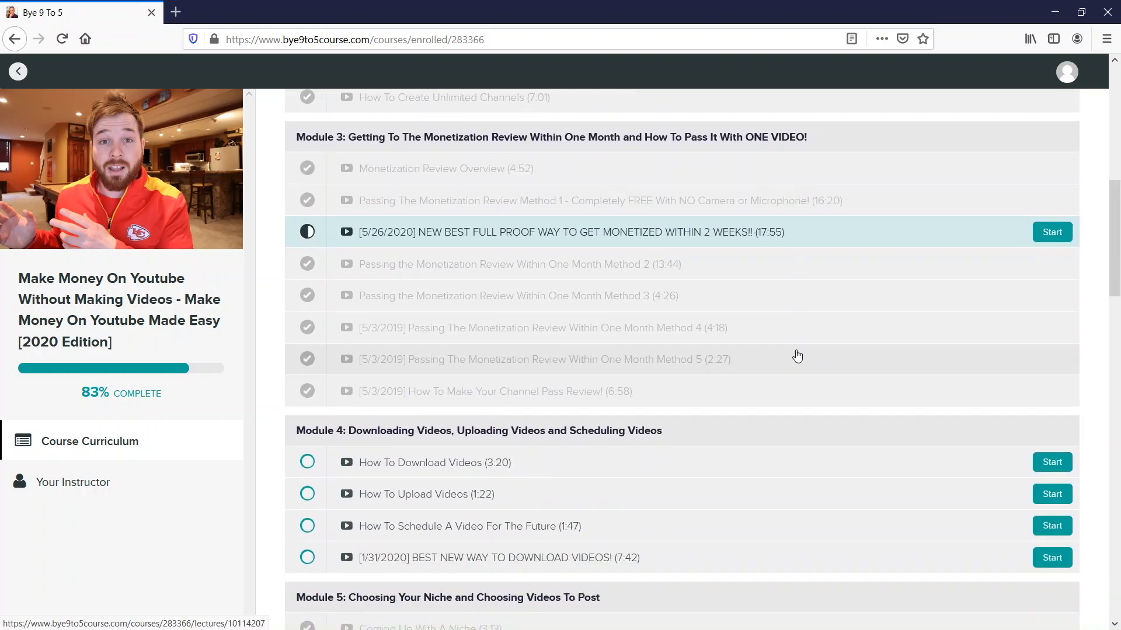
{"action": "scroll", "scroll_direction": "down", "scroll_amount": 3}
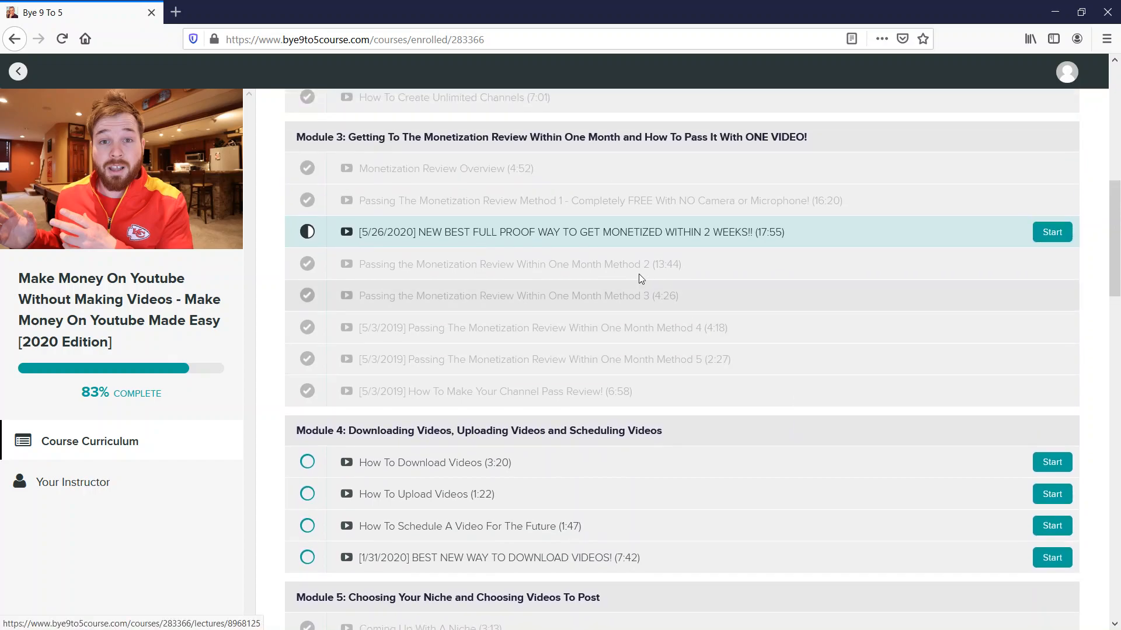
{"action": "scroll", "scroll_direction": "down", "scroll_amount": 3}
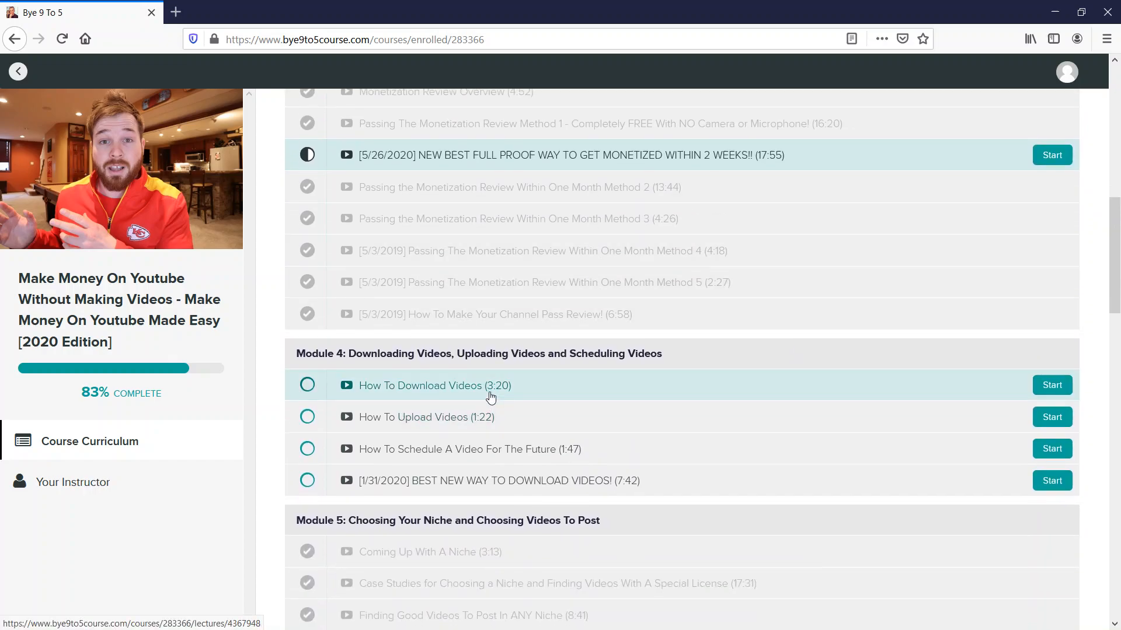
{"action": "scroll", "scroll_direction": "down", "scroll_amount": 3}
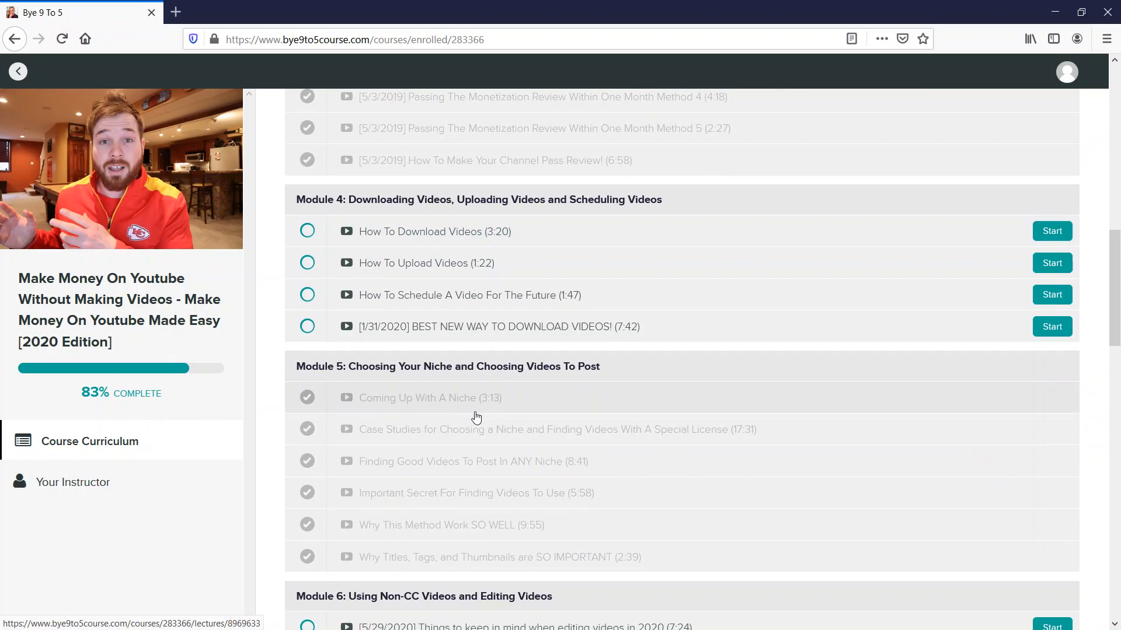
{"action": "scroll", "scroll_direction": "down", "scroll_amount": 3}
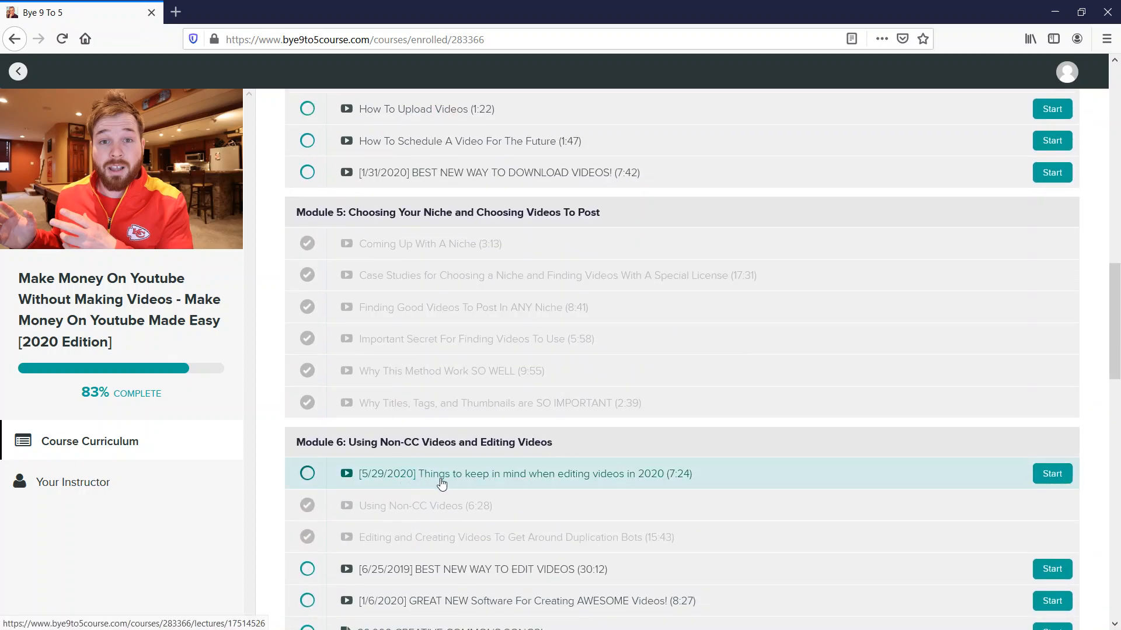
{"action": "scroll", "scroll_direction": "down", "scroll_amount": 3}
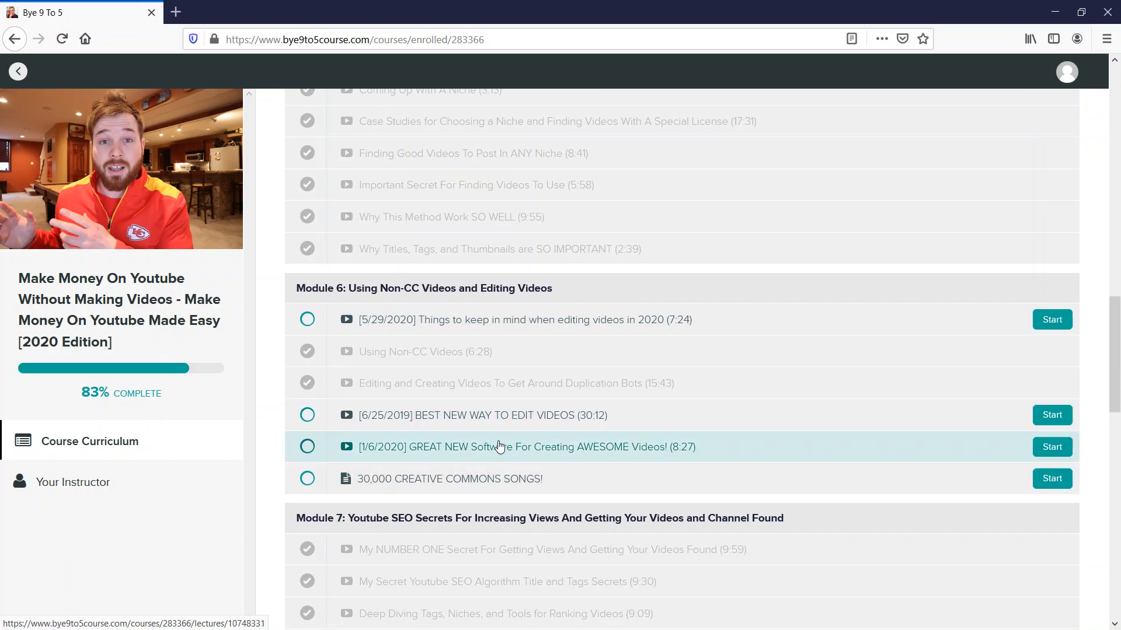
{"action": "scroll", "scroll_direction": "down", "scroll_amount": 3}
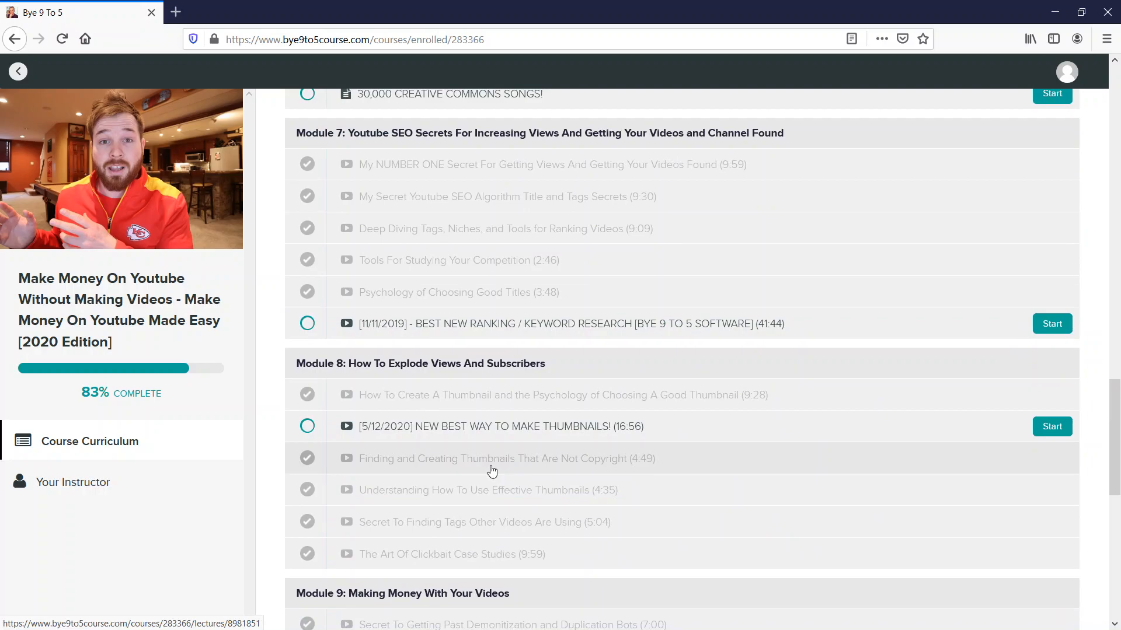
{"action": "scroll", "scroll_direction": "down", "scroll_amount": 3}
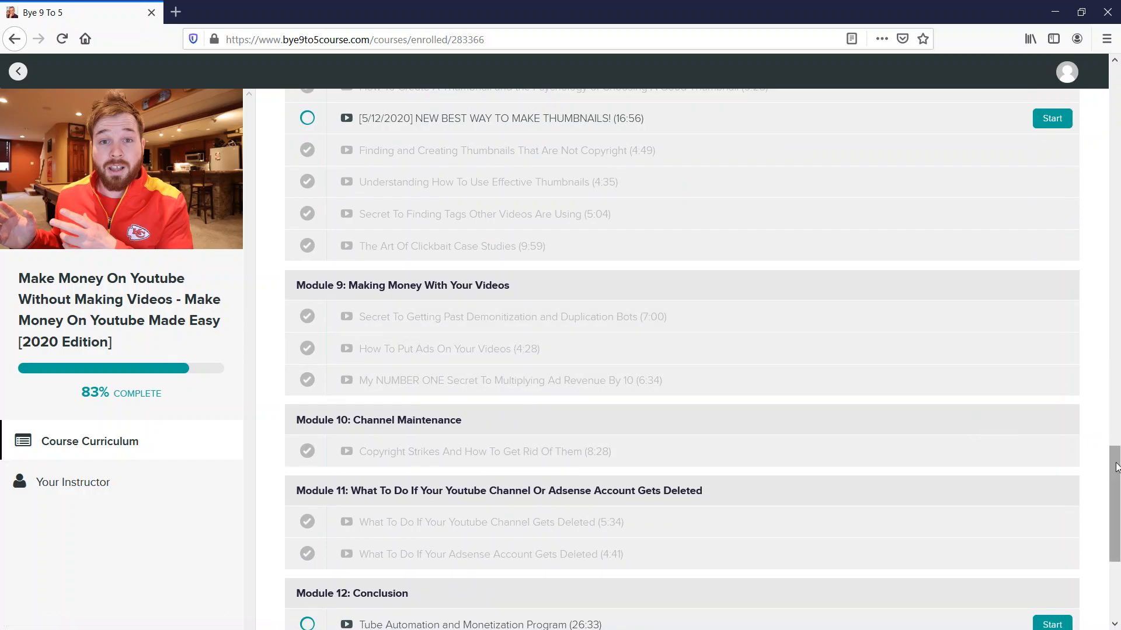
{"action": "scroll", "scroll_direction": "down", "scroll_amount": 3}
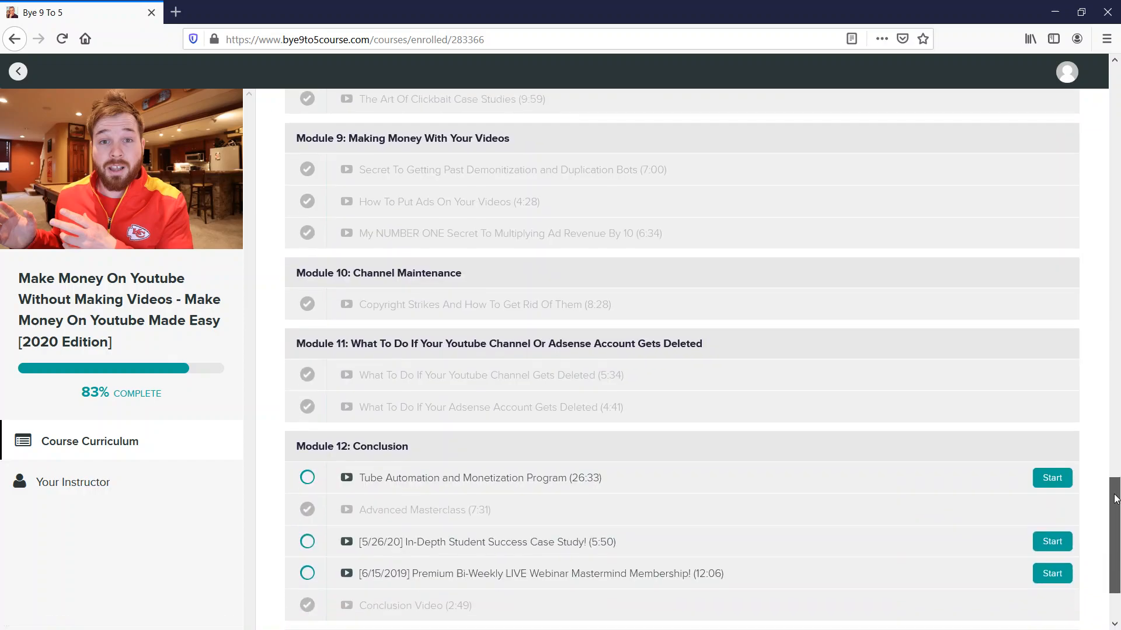
{"action": "scroll", "scroll_direction": "down", "scroll_amount": 3}
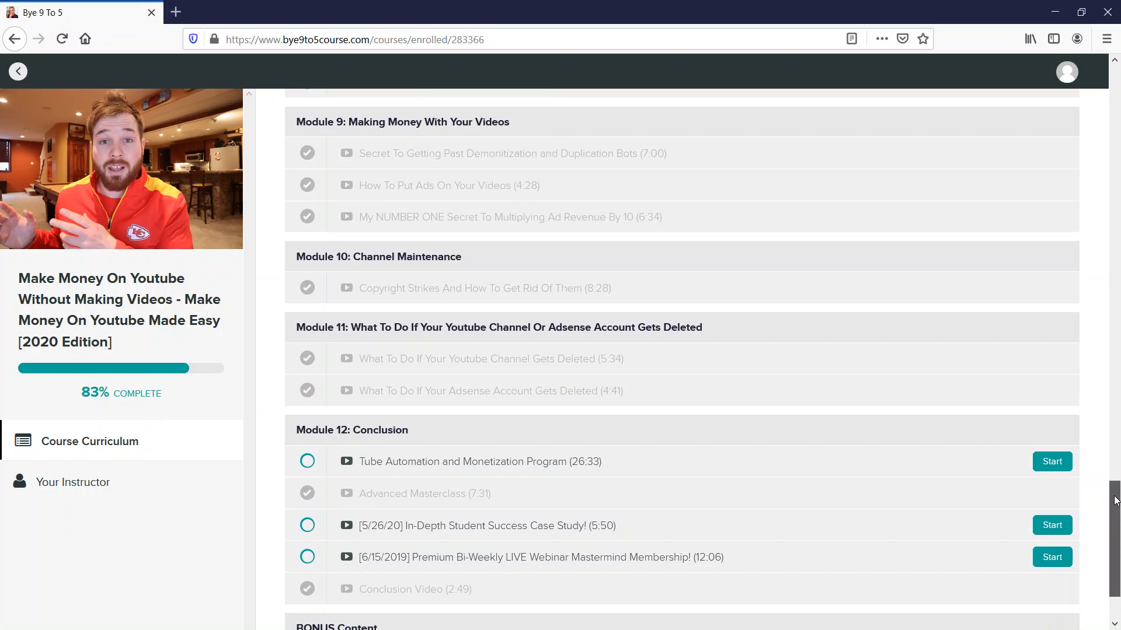
{"action": "scroll", "scroll_direction": "up", "scroll_amount": 3}
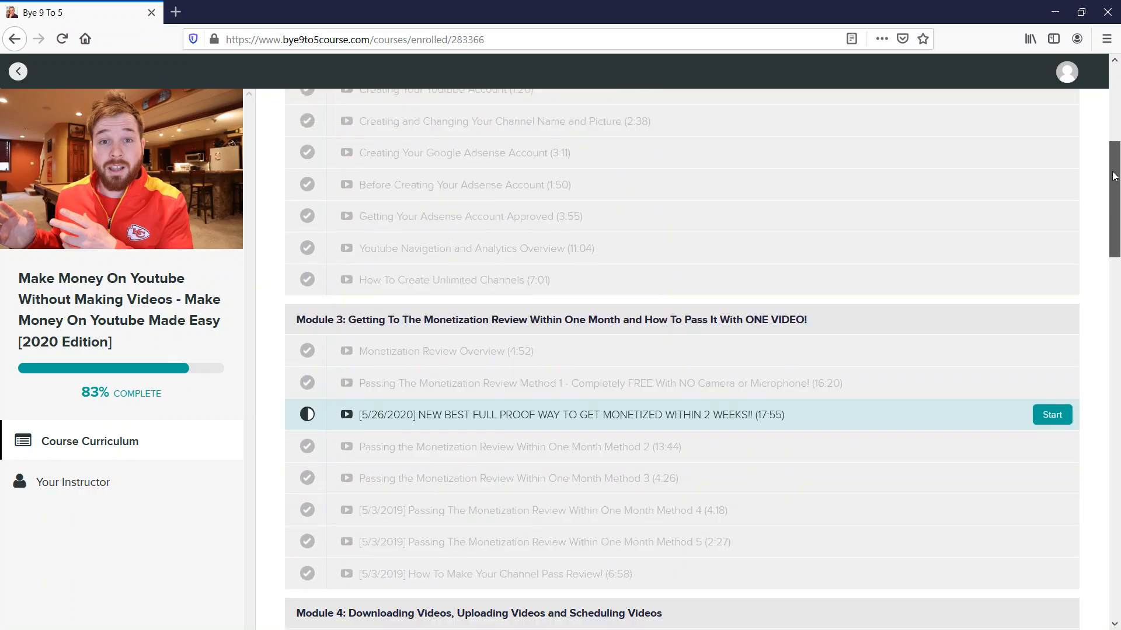
{"action": "scroll", "scroll_direction": "down", "scroll_amount": 3}
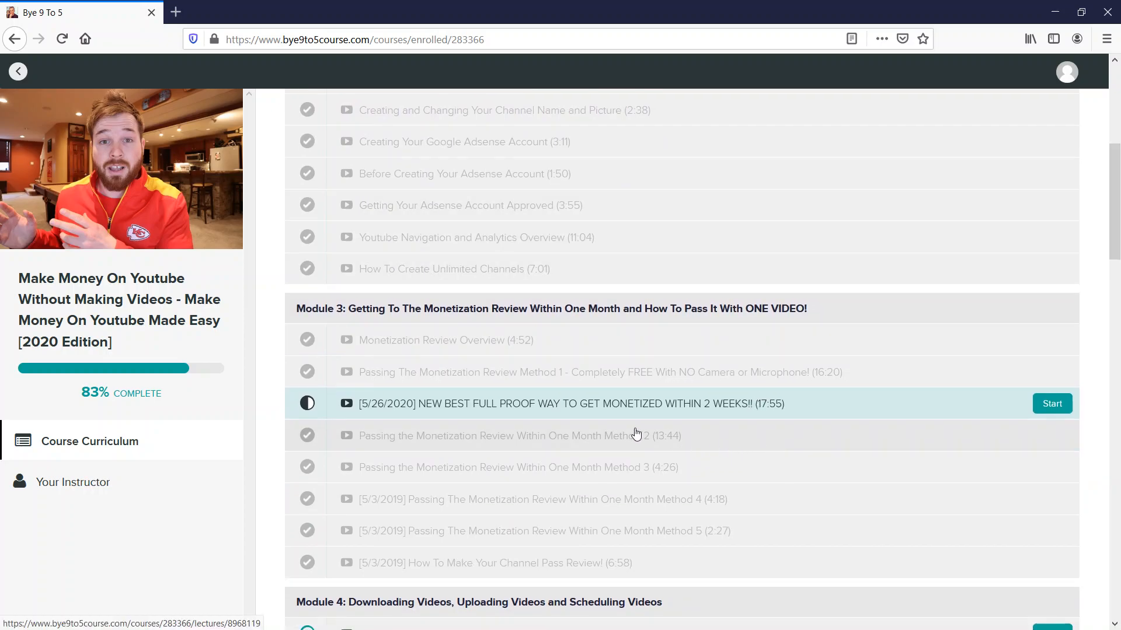
{"action": "scroll", "scroll_direction": "down", "scroll_amount": 3}
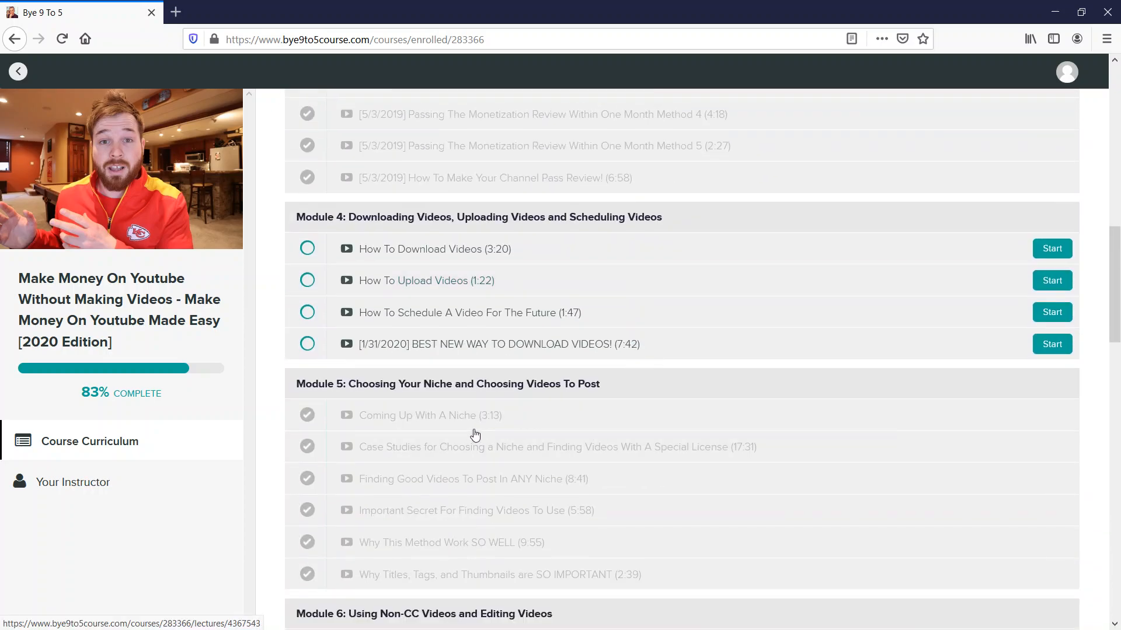
Step: View the Coming Up With A Niche lecture and scroll through its content
{"action": "left_click", "coordinate": [430, 416]}
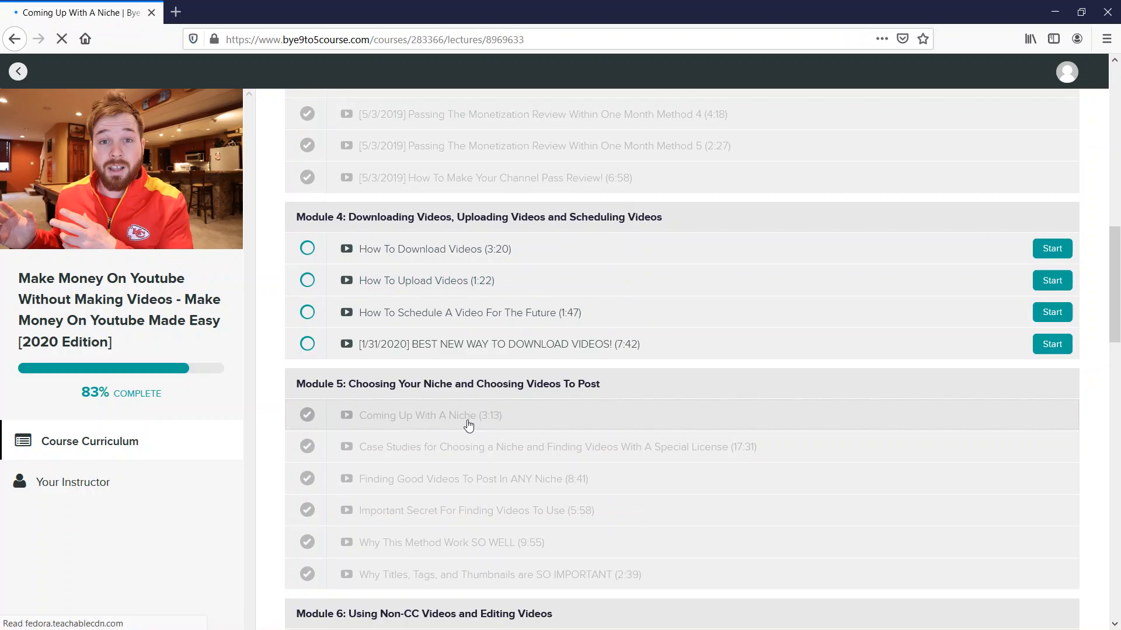
{"action": "left_click", "coordinate": [429, 416]}
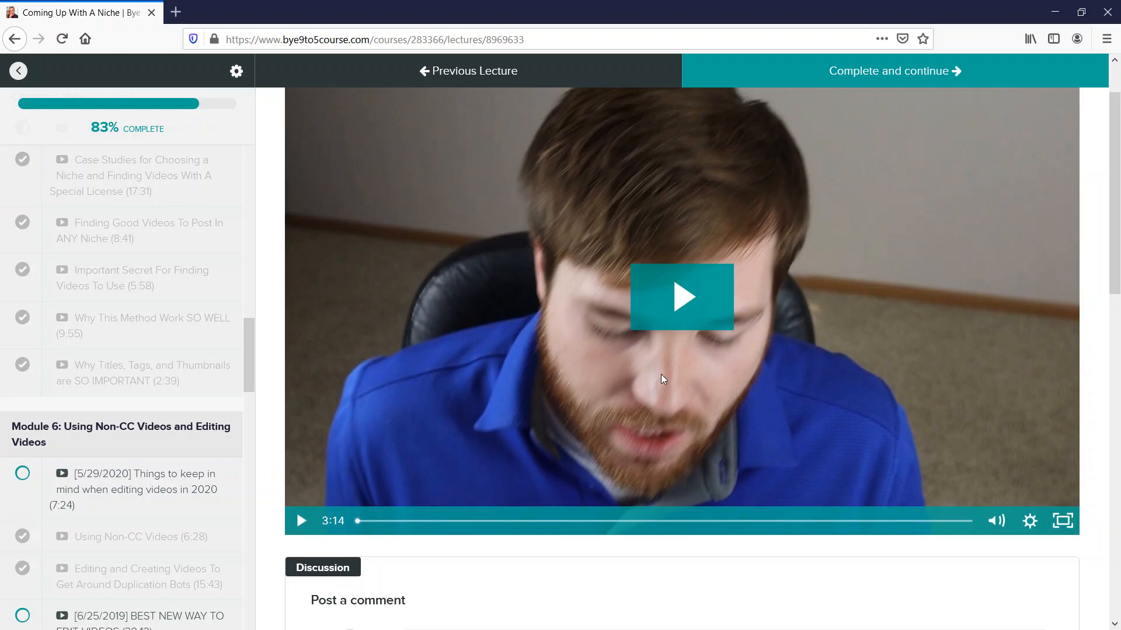
{"action": "scroll", "scroll_direction": "down", "scroll_amount": 3}
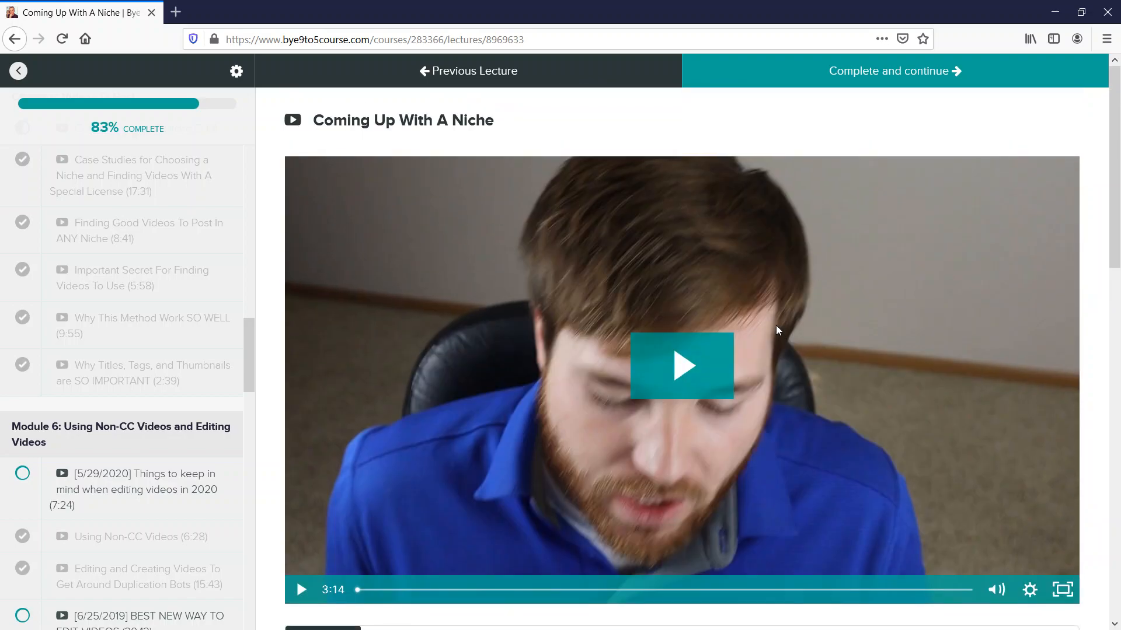
{"action": "scroll", "scroll_direction": "down", "scroll_amount": 3}
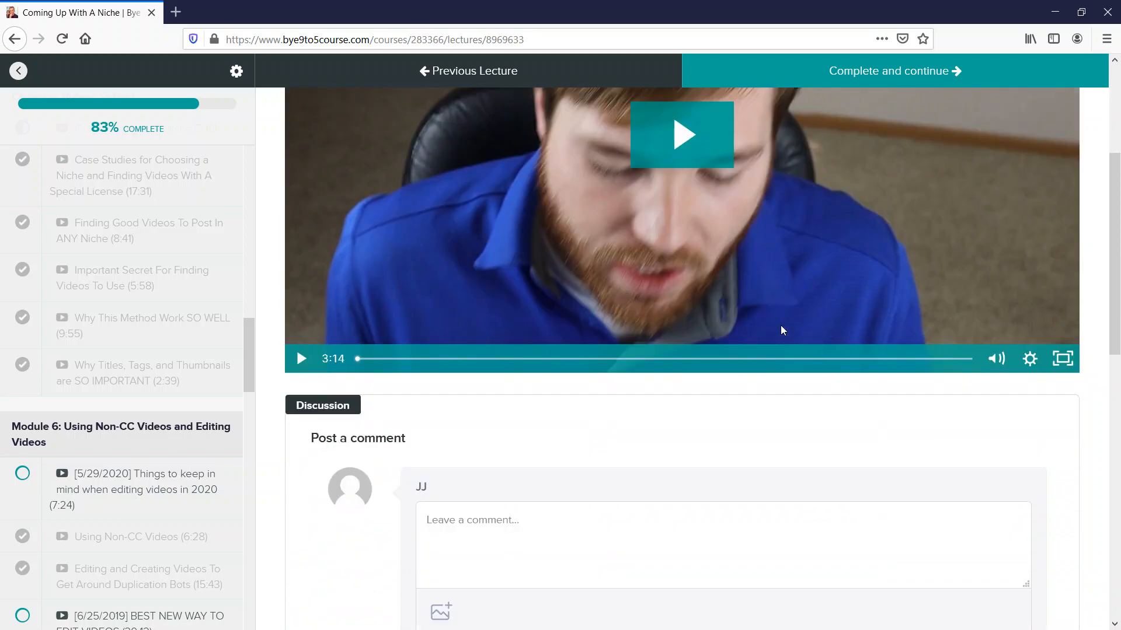
{"action": "scroll", "scroll_direction": "down", "scroll_amount": 3}
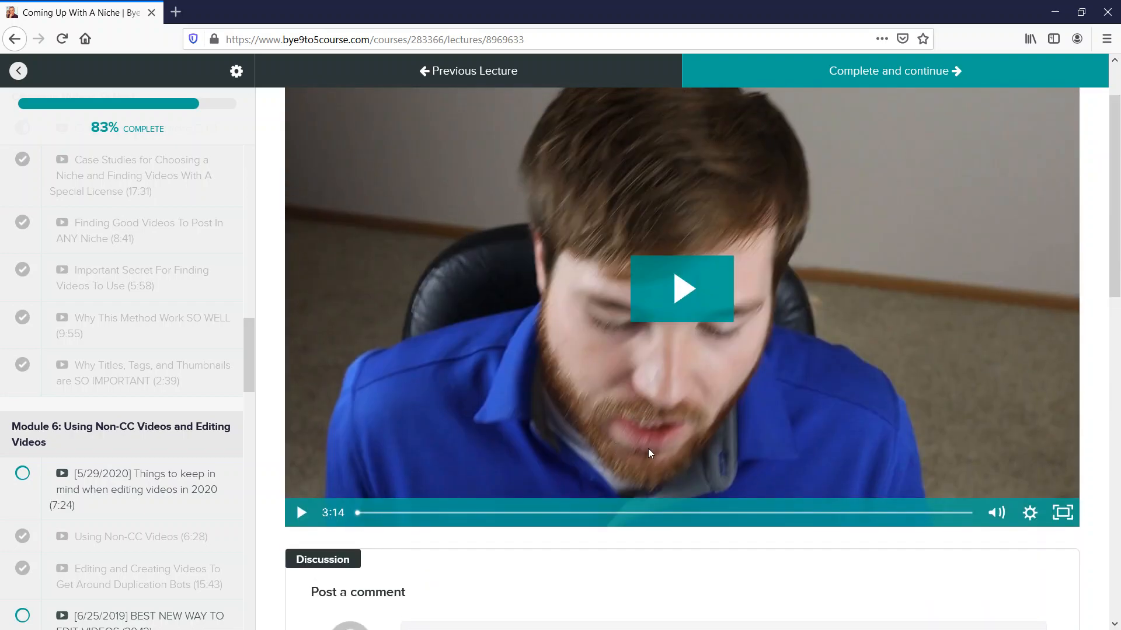
{"action": "mouse_move", "coordinate": [647, 446]}
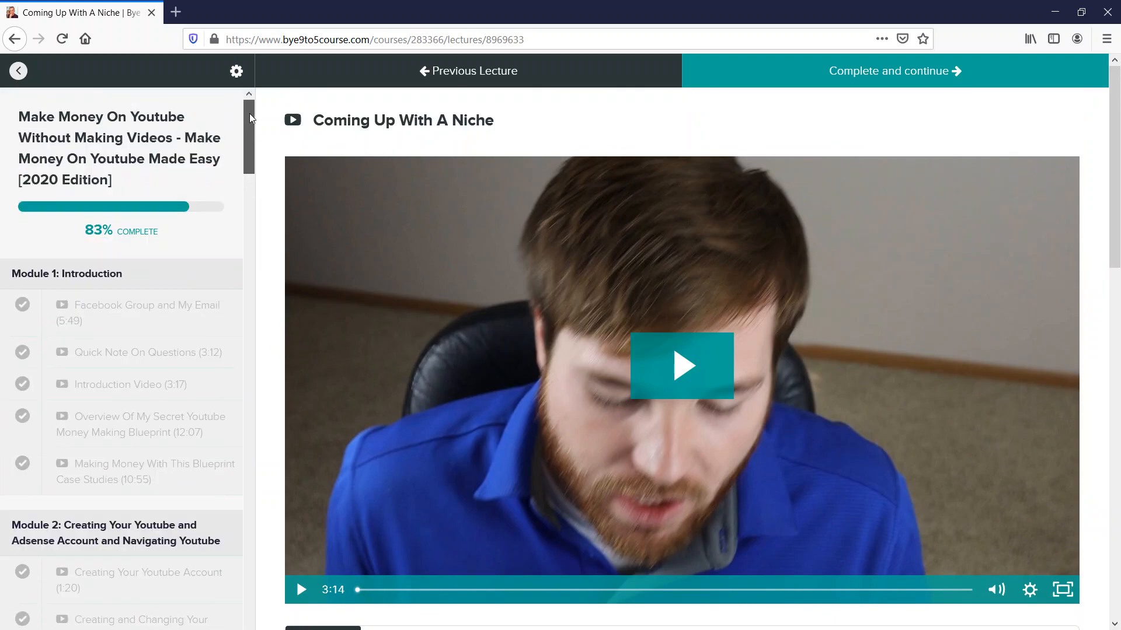
{"action": "scroll", "scroll_direction": "down", "scroll_amount": 3}
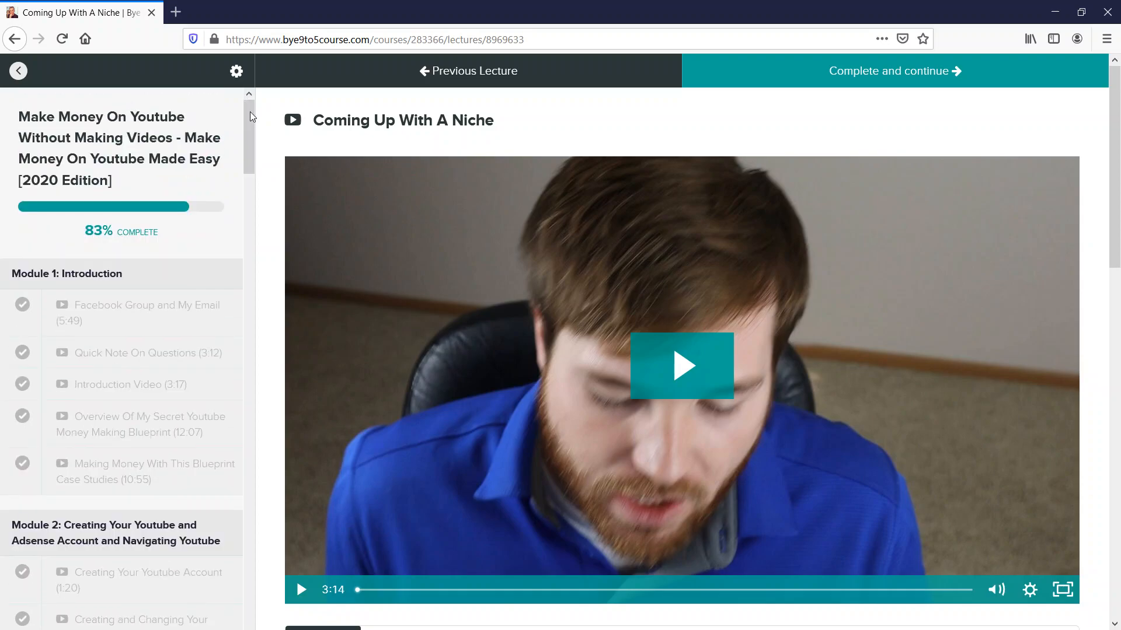
{"action": "mouse_move", "coordinate": [251, 120]}
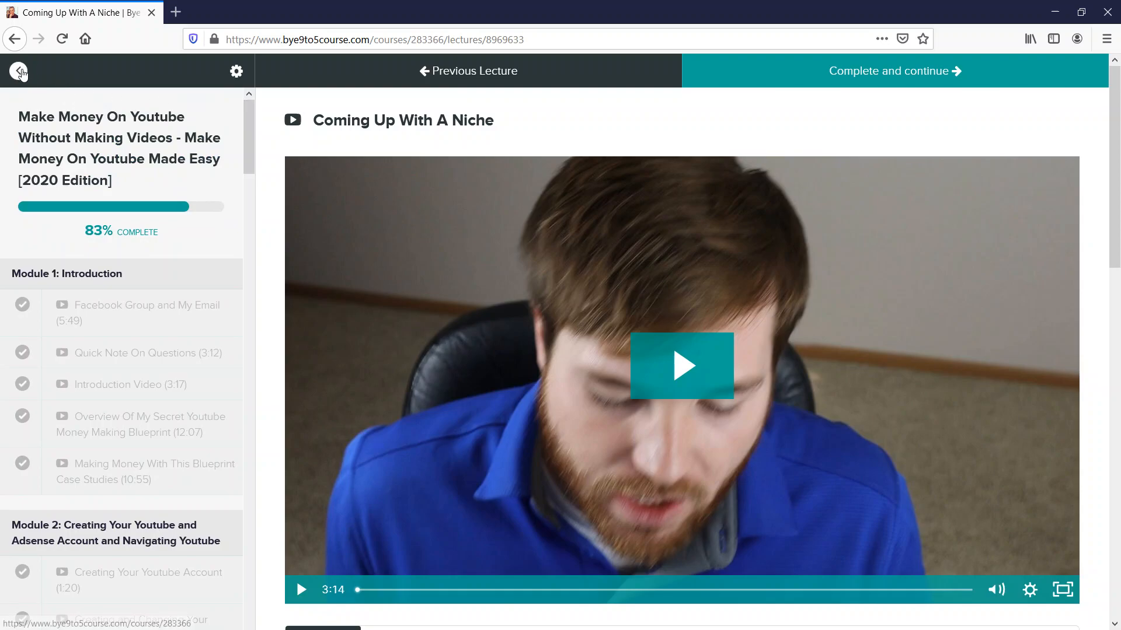
Step: Go back from the lecture through the curriculum to the full course catalog
{"action": "left_click", "coordinate": [18, 71]}
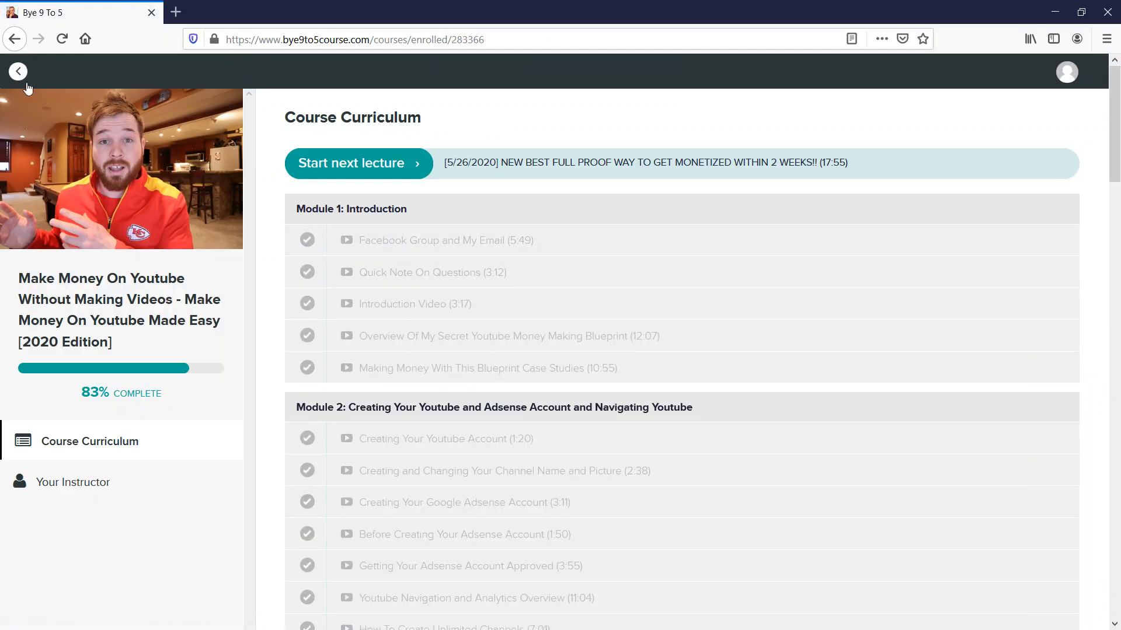
{"action": "left_click", "coordinate": [18, 72]}
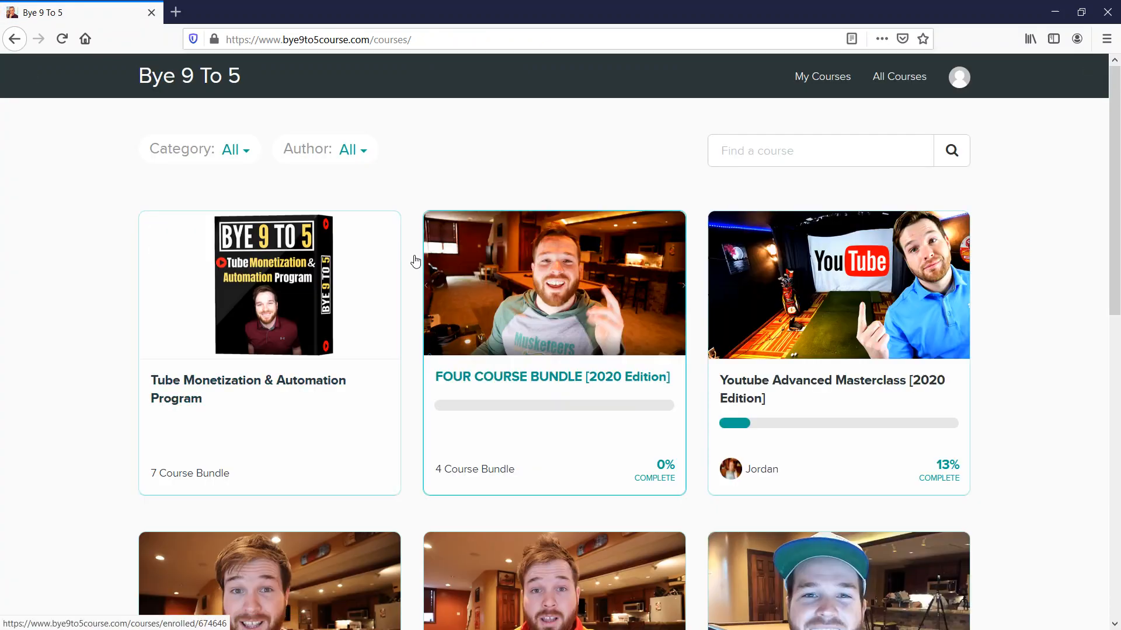
{"action": "scroll", "scroll_direction": "down", "scroll_amount": 3}
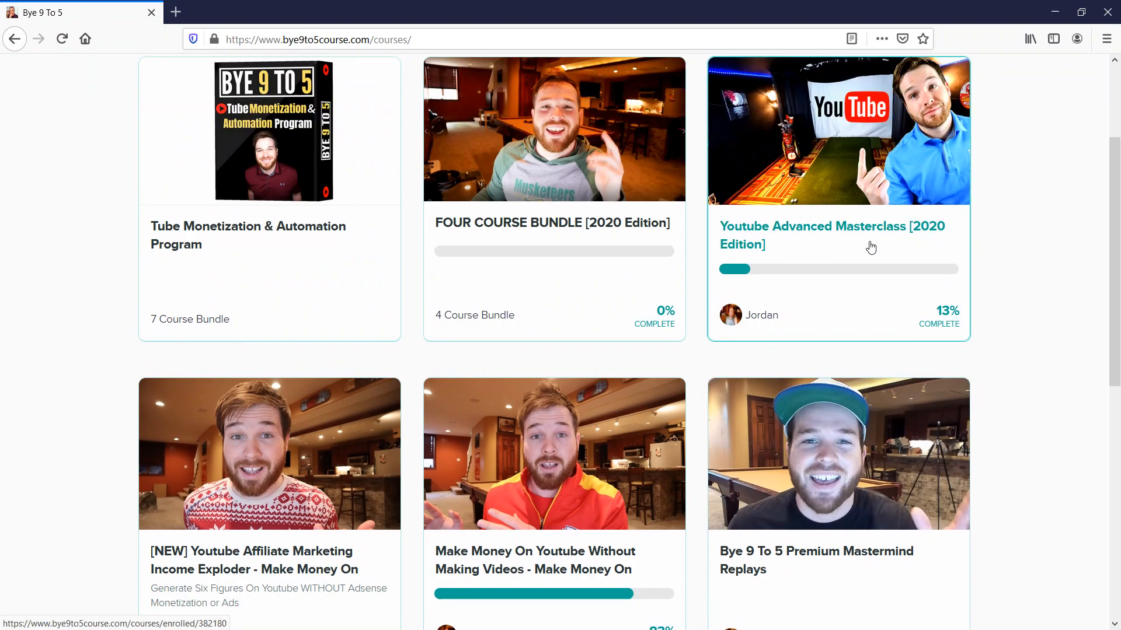
{"action": "scroll", "scroll_direction": "down", "scroll_amount": 3}
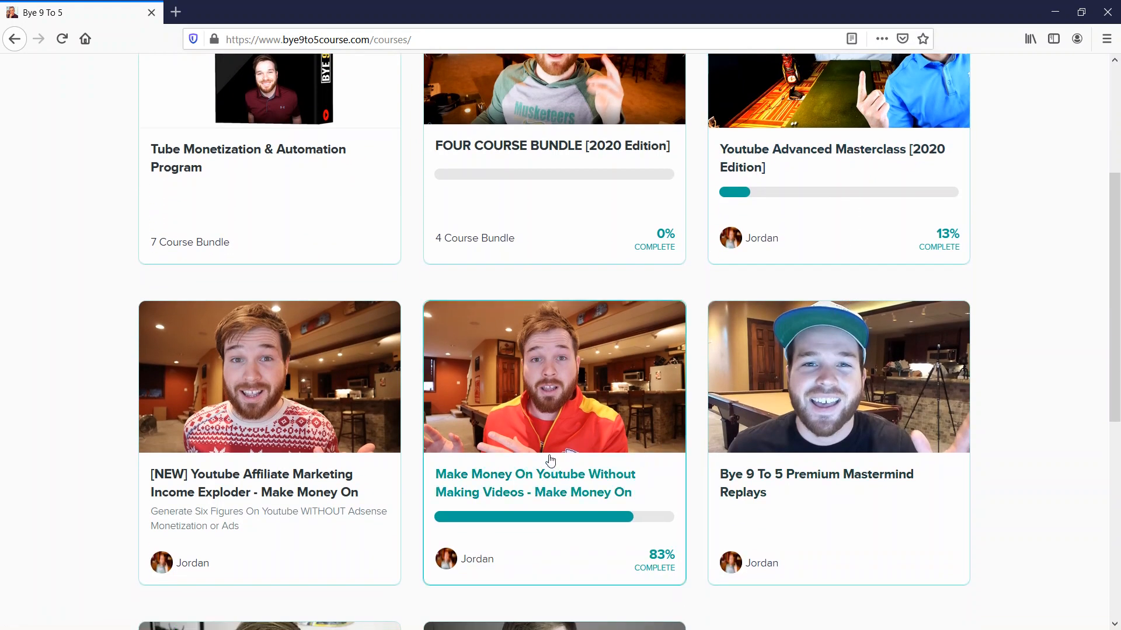
{"action": "scroll", "scroll_direction": "down", "scroll_amount": 3}
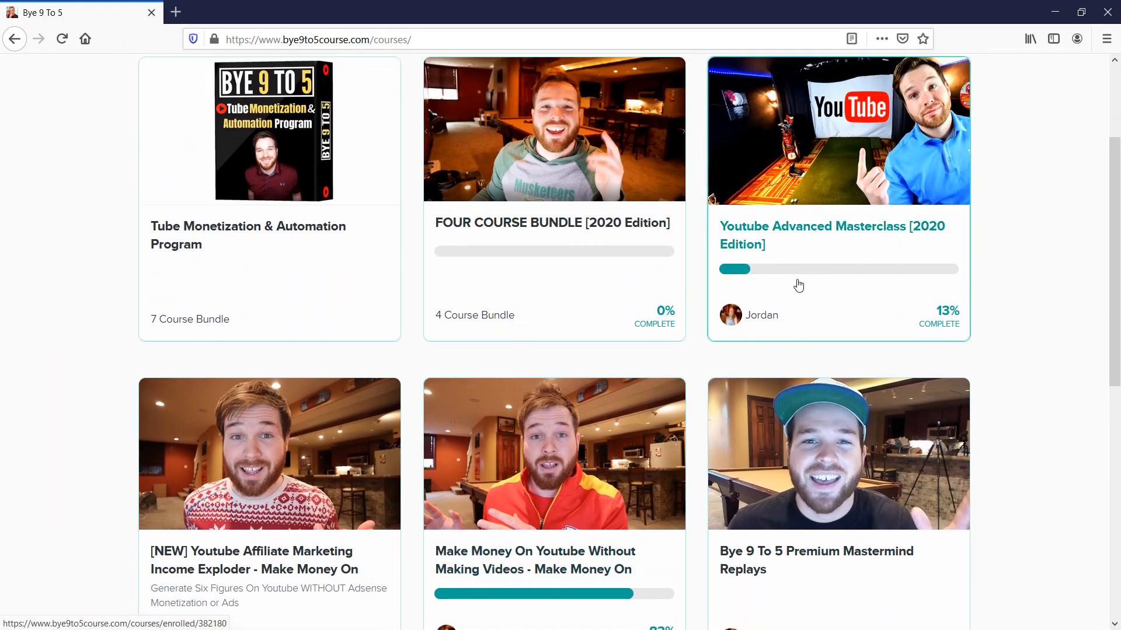
{"action": "mouse_move", "coordinate": [903, 255]}
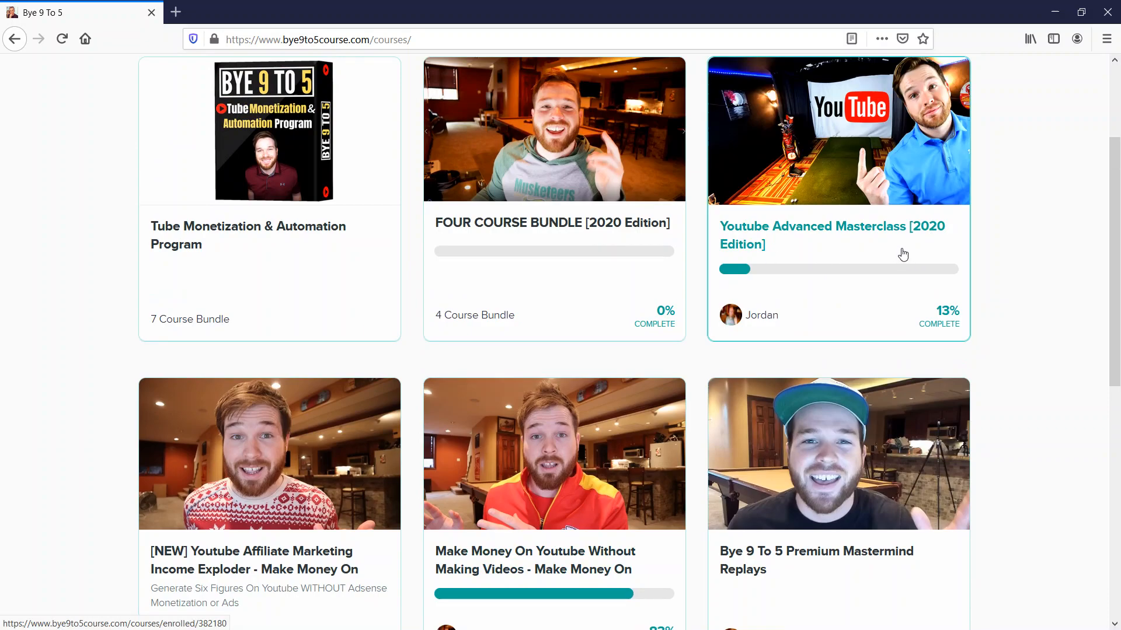
{"action": "scroll", "scroll_direction": "down", "scroll_amount": 3}
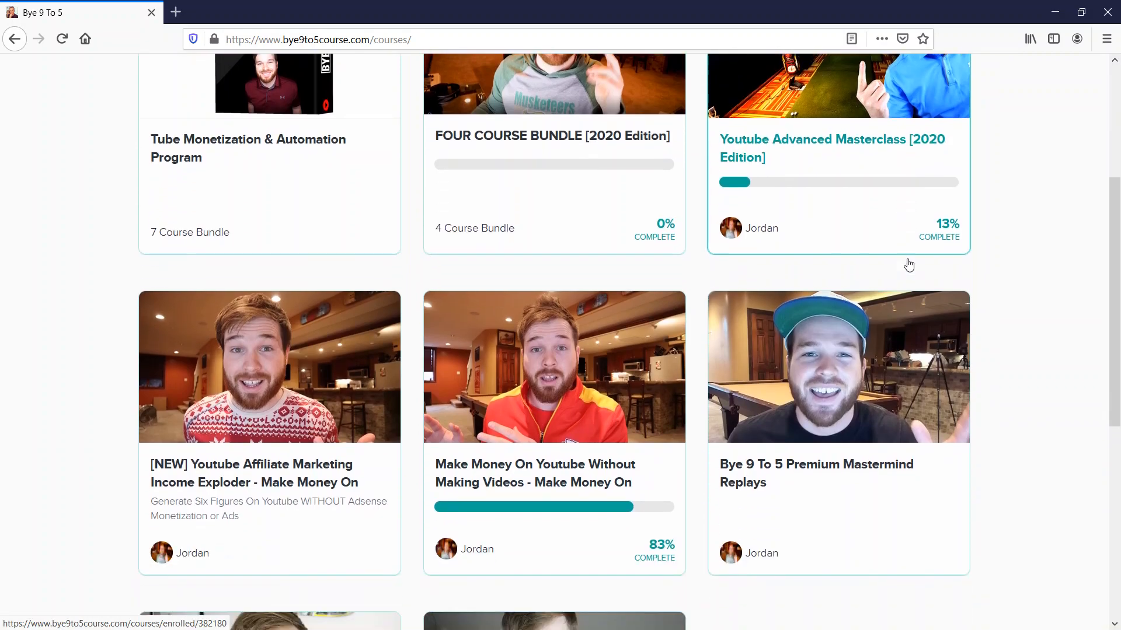
{"action": "scroll", "scroll_direction": "down", "scroll_amount": 3}
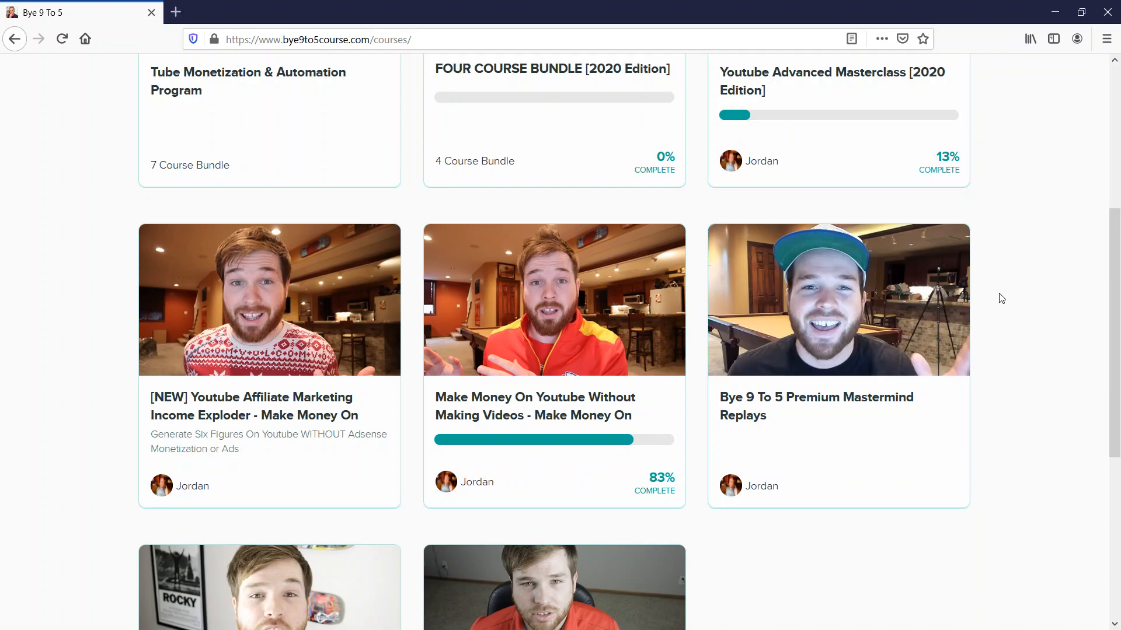
{"action": "mouse_move", "coordinate": [1027, 287]}
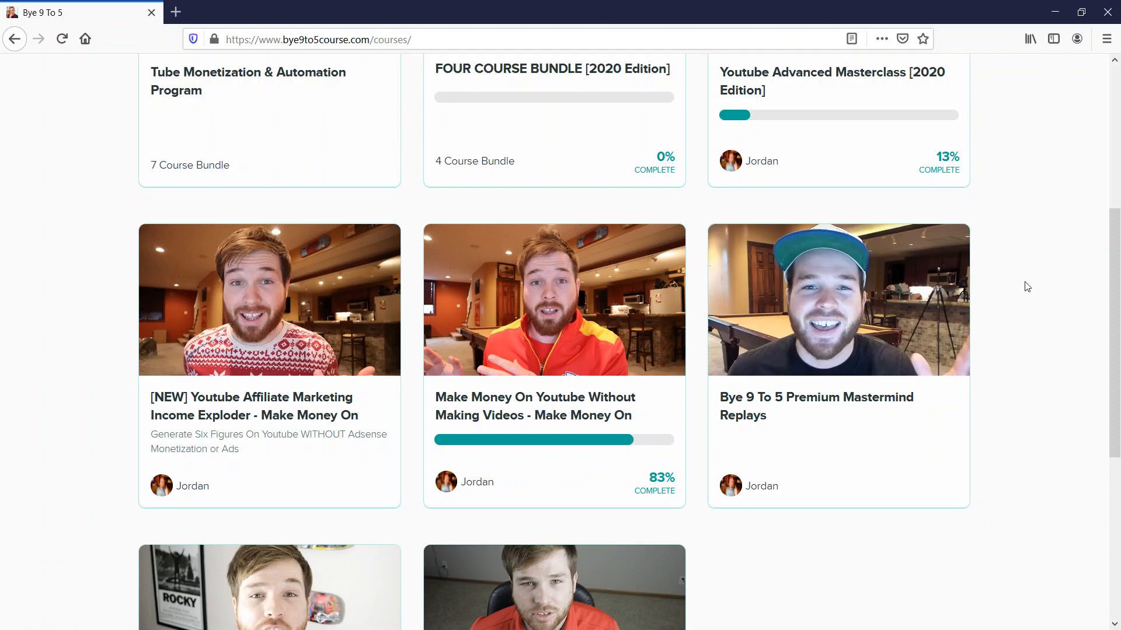
{"action": "scroll", "scroll_direction": "down", "scroll_amount": 3}
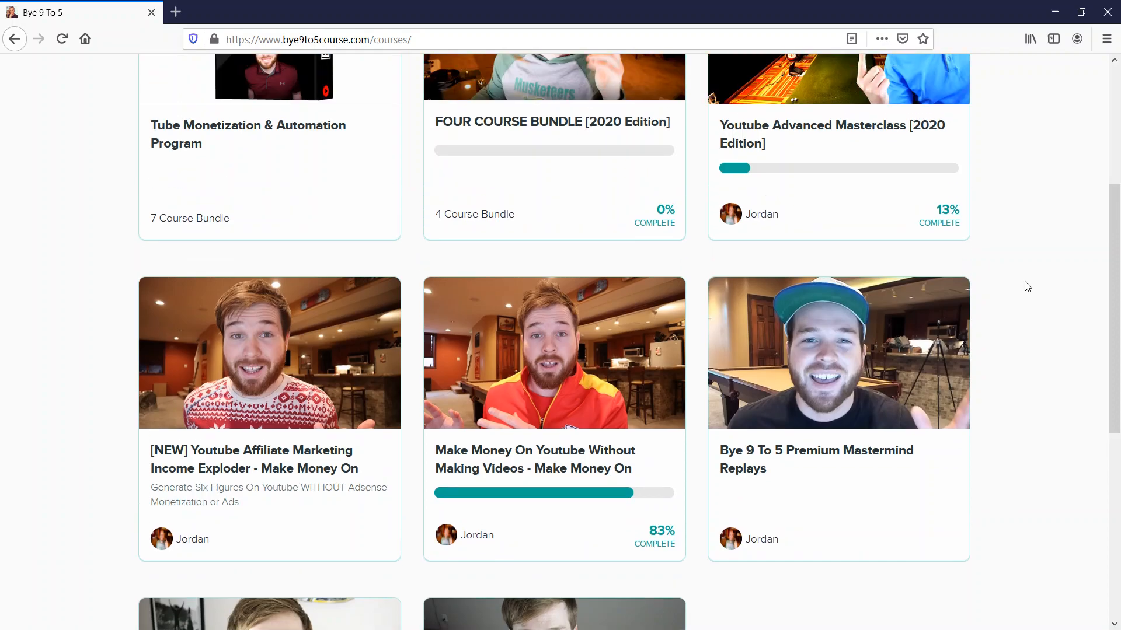
{"action": "scroll", "scroll_direction": "up", "scroll_amount": 3}
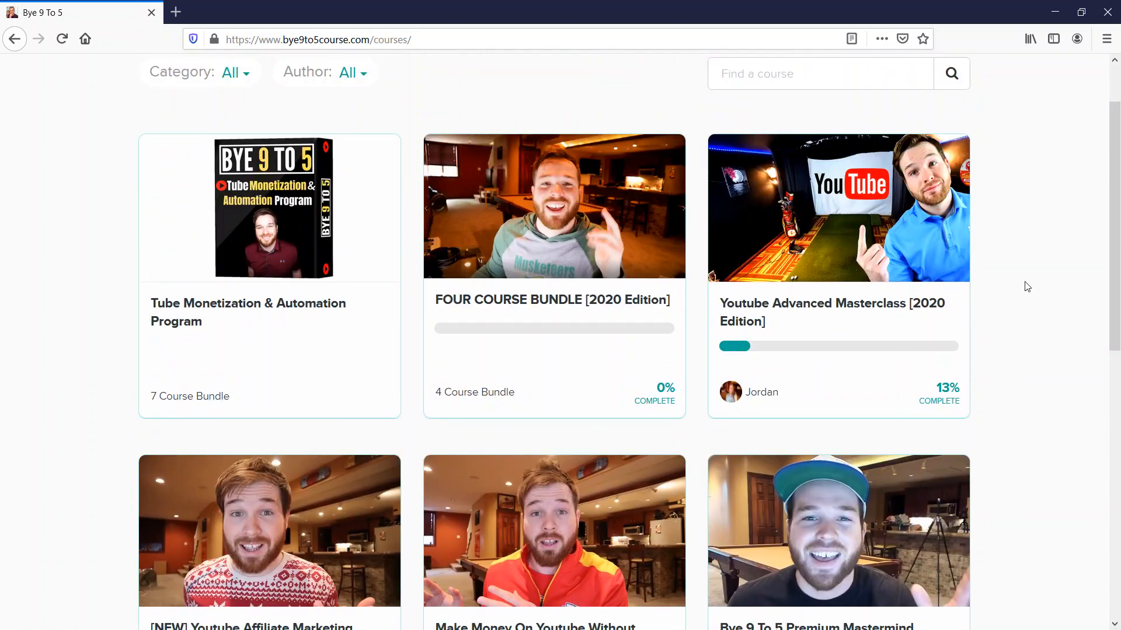
{"action": "scroll", "scroll_direction": "down", "scroll_amount": 3}
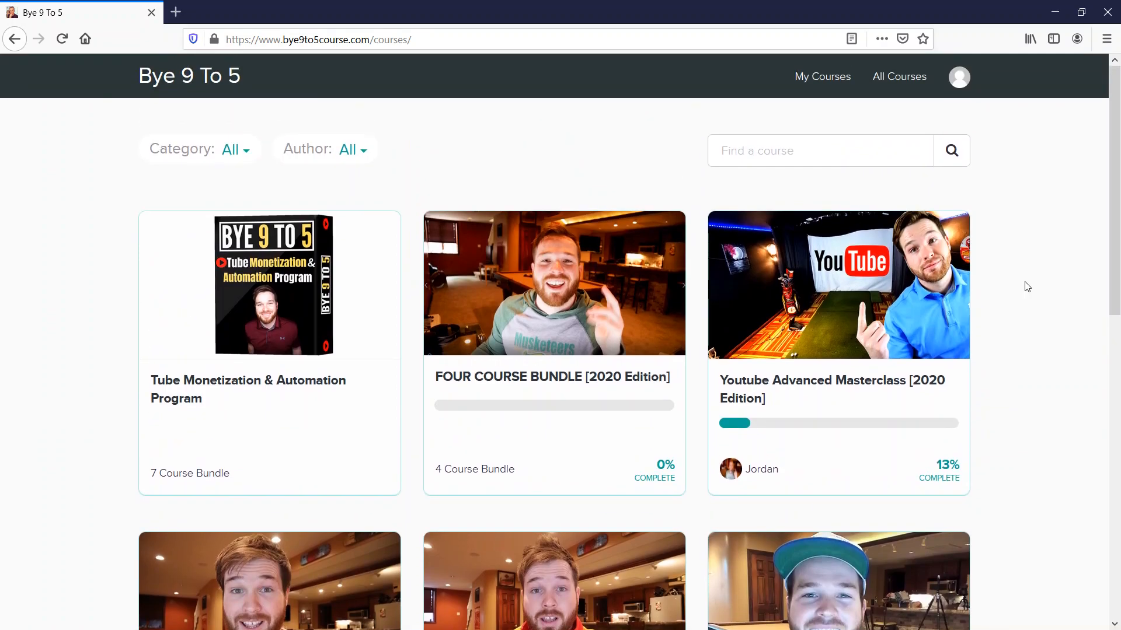